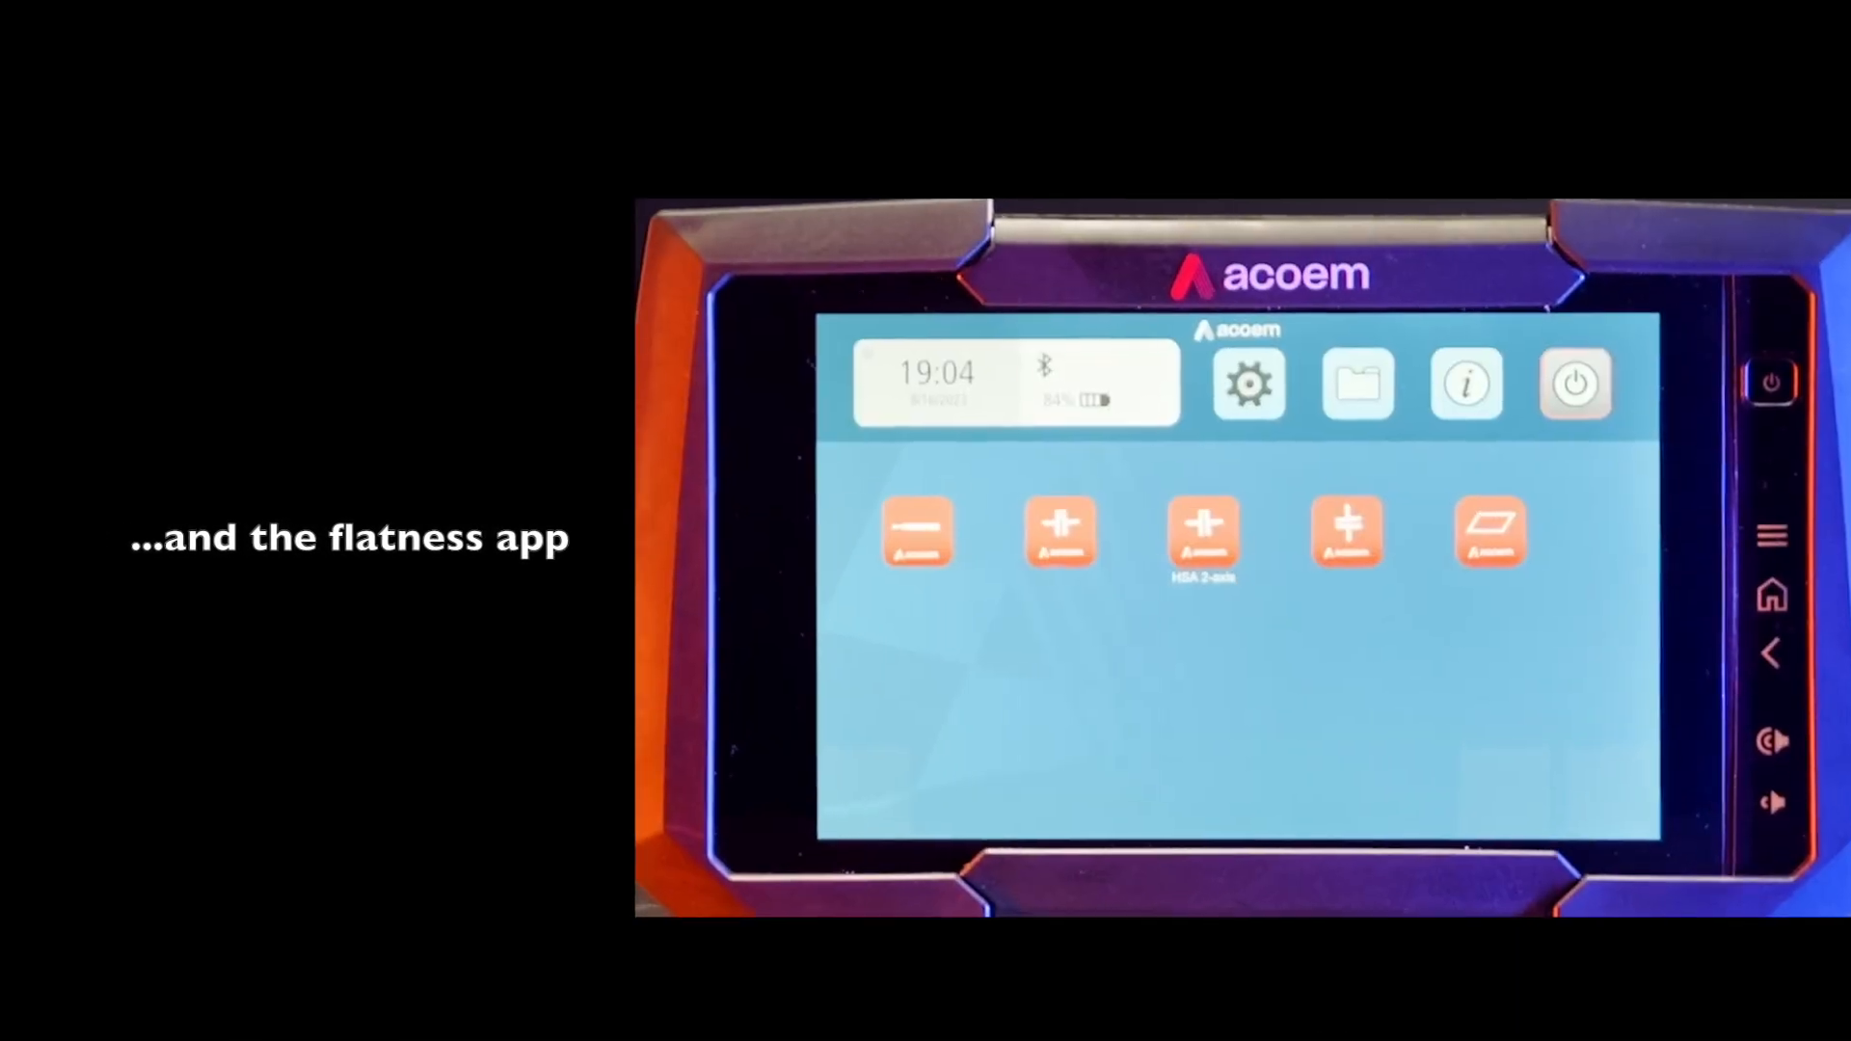
Bring up the keypad for the distance between grid points 1 and 2 in mm
click(1490, 532)
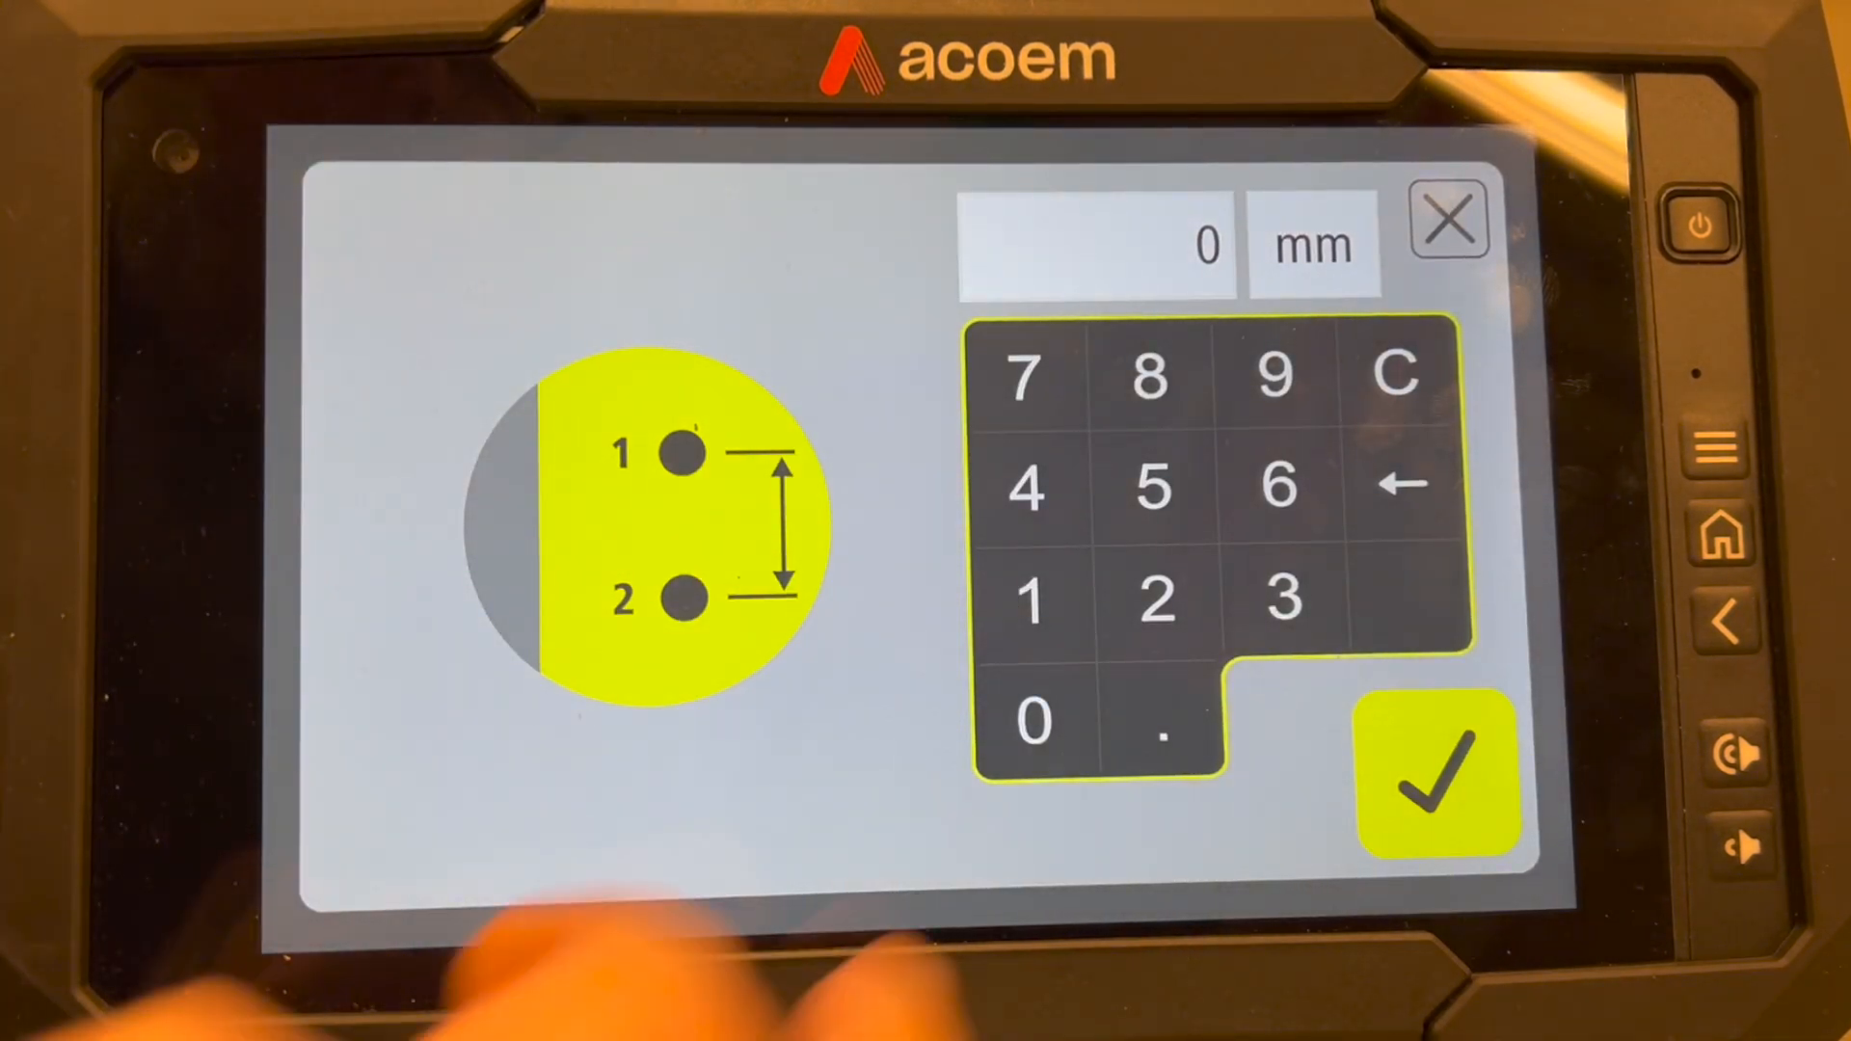
Confirm the point-to-point distances for pairs 1–2, 2–3 and 3–4, reaching the A1 measurement screen
click(1436, 773)
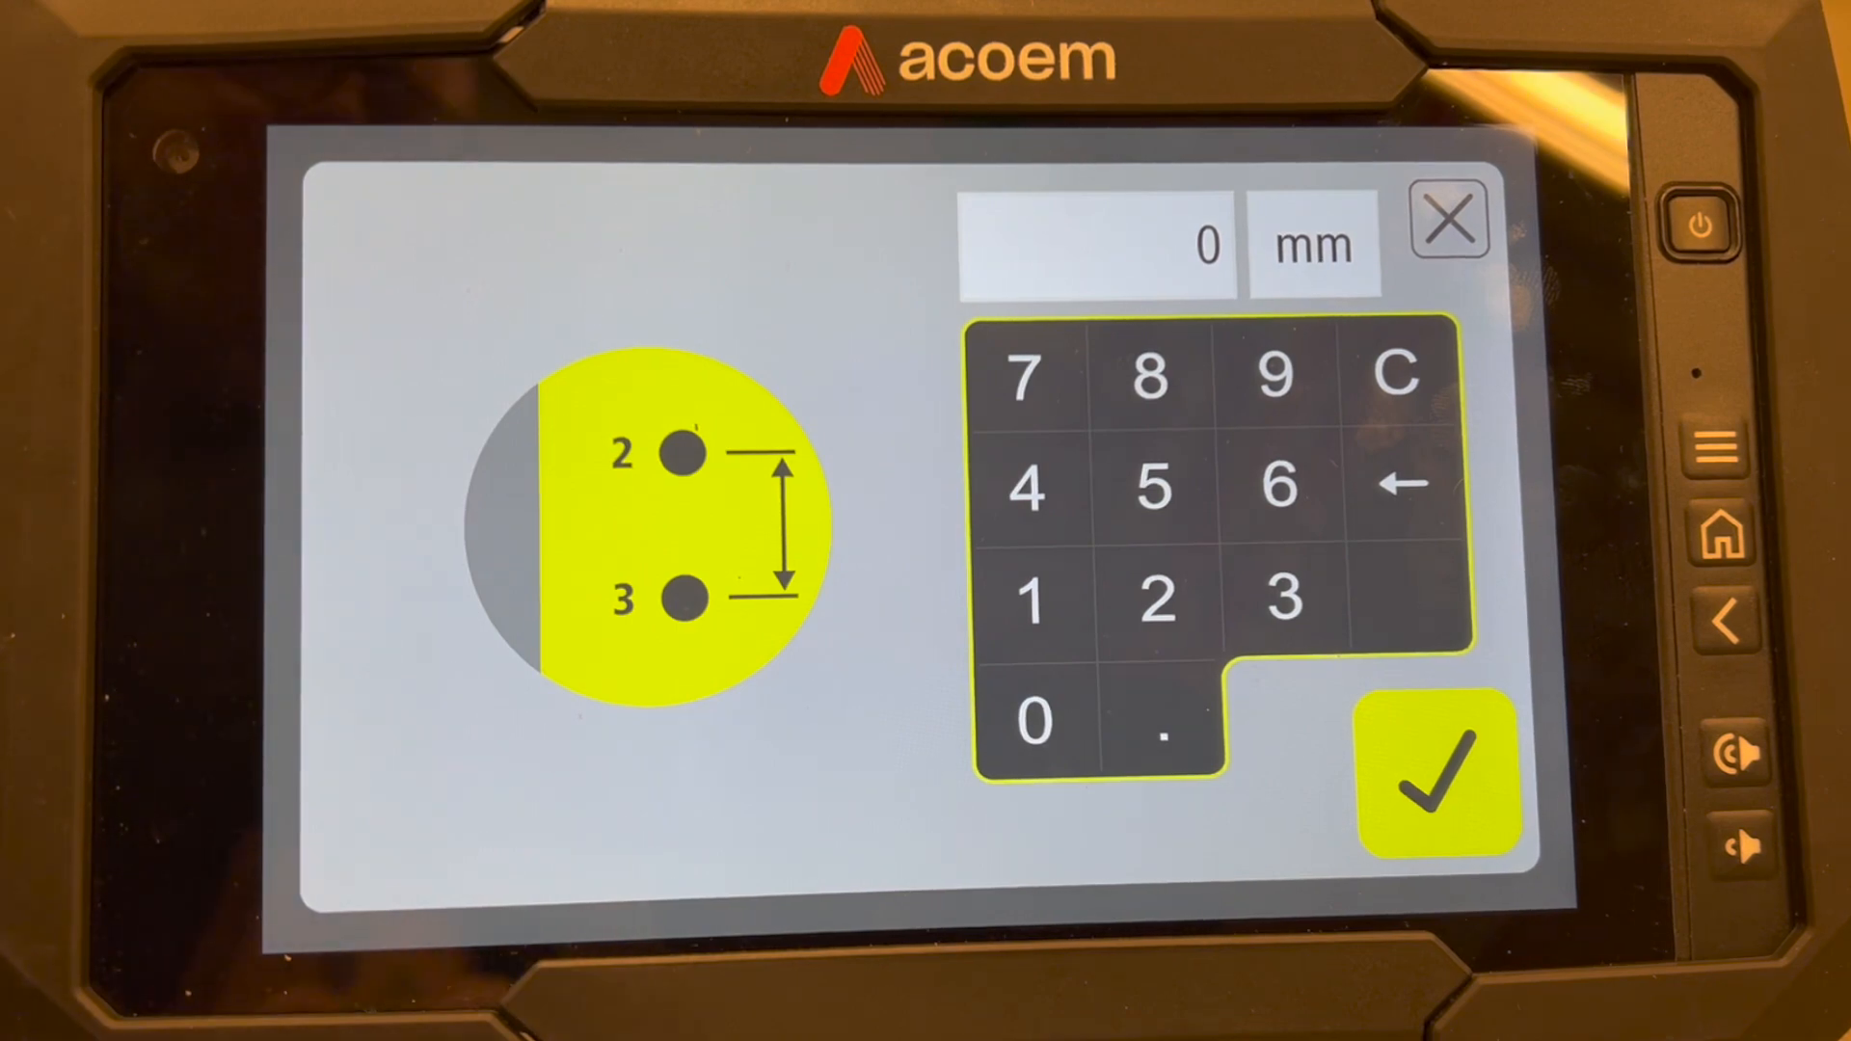
click(1436, 773)
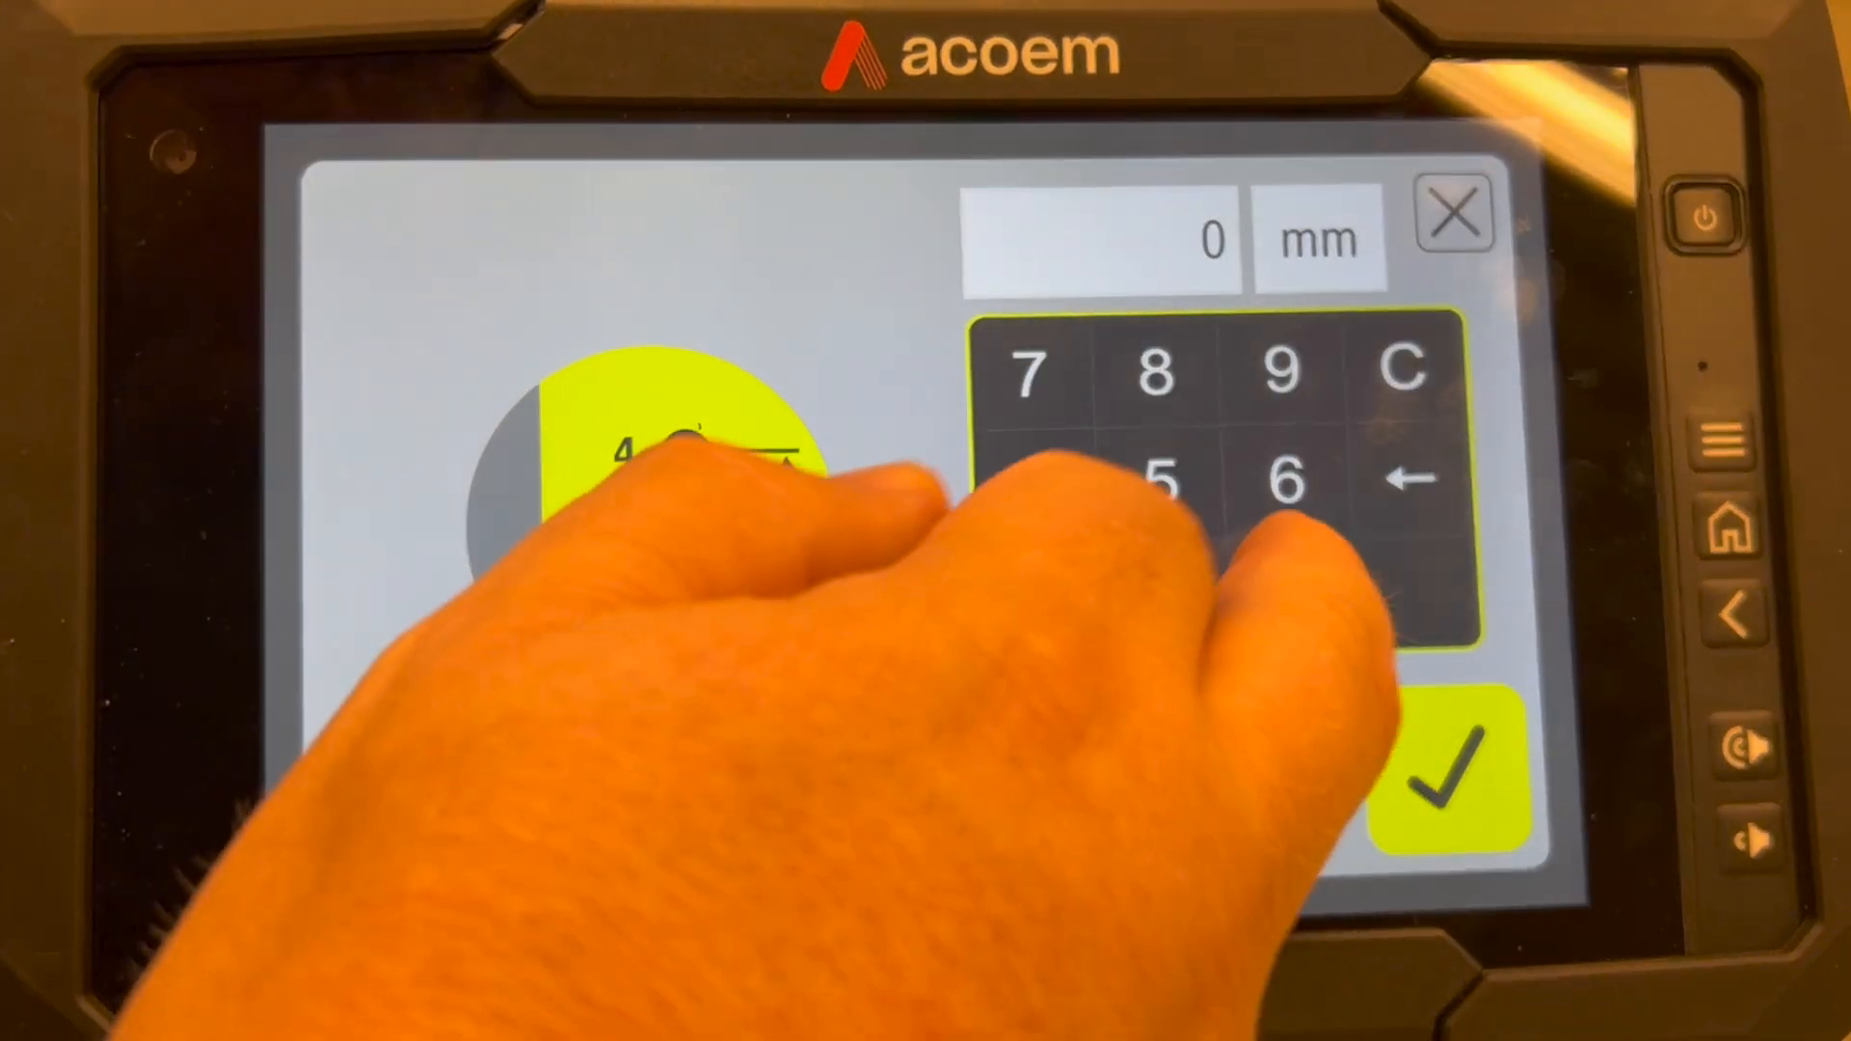
click(1442, 773)
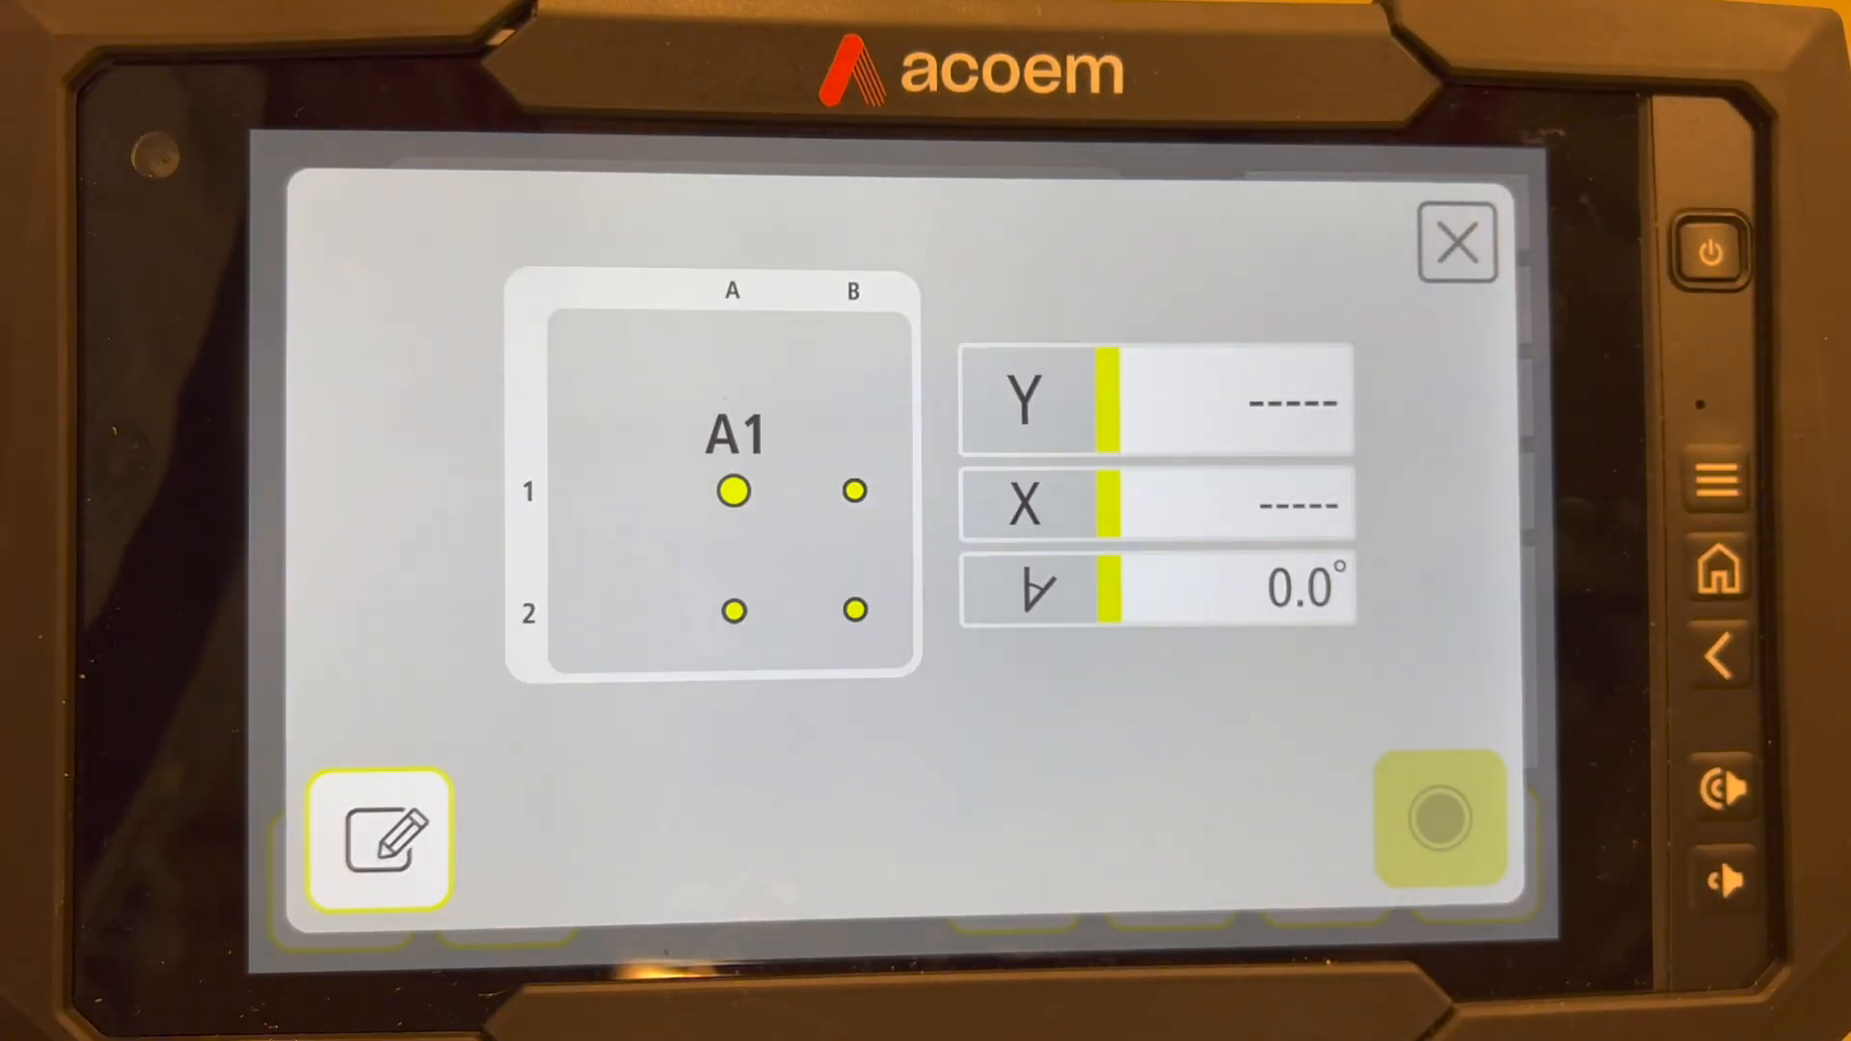
Measure grid point A1 and accept its Y reading of -0.43
click(1434, 813)
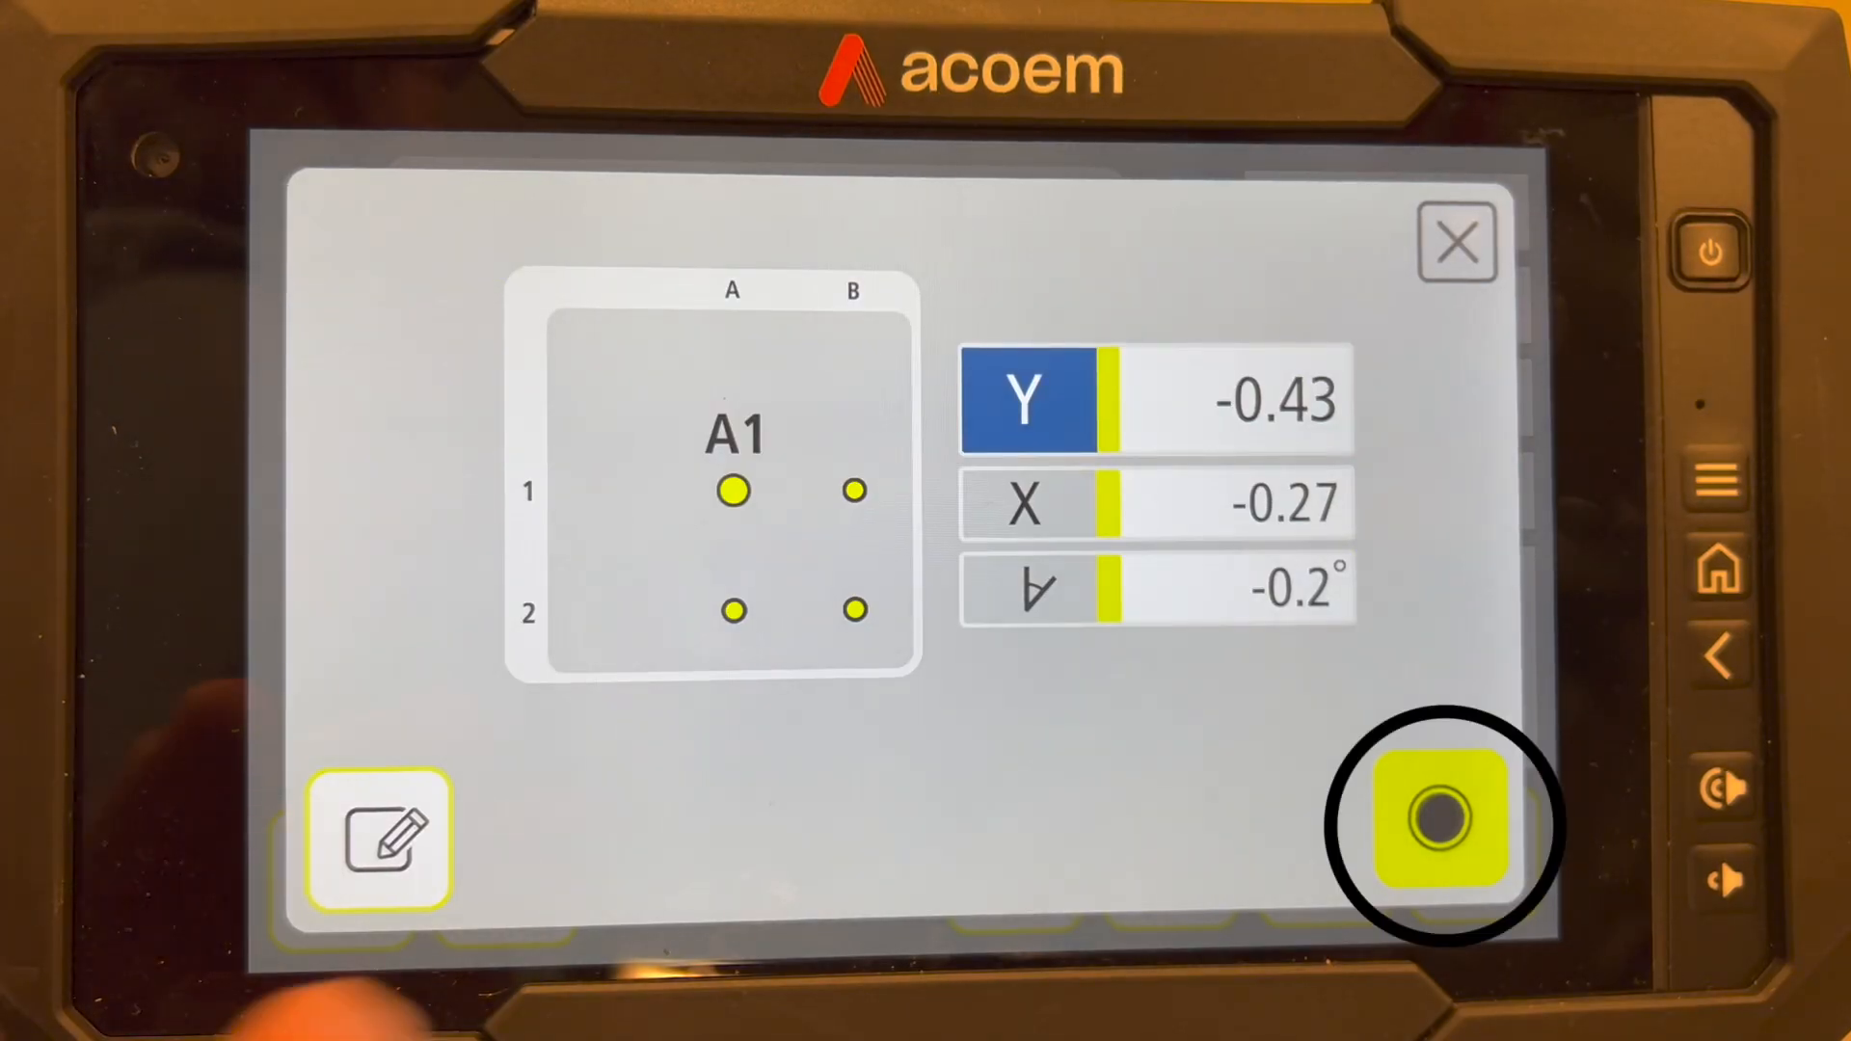
click(1429, 821)
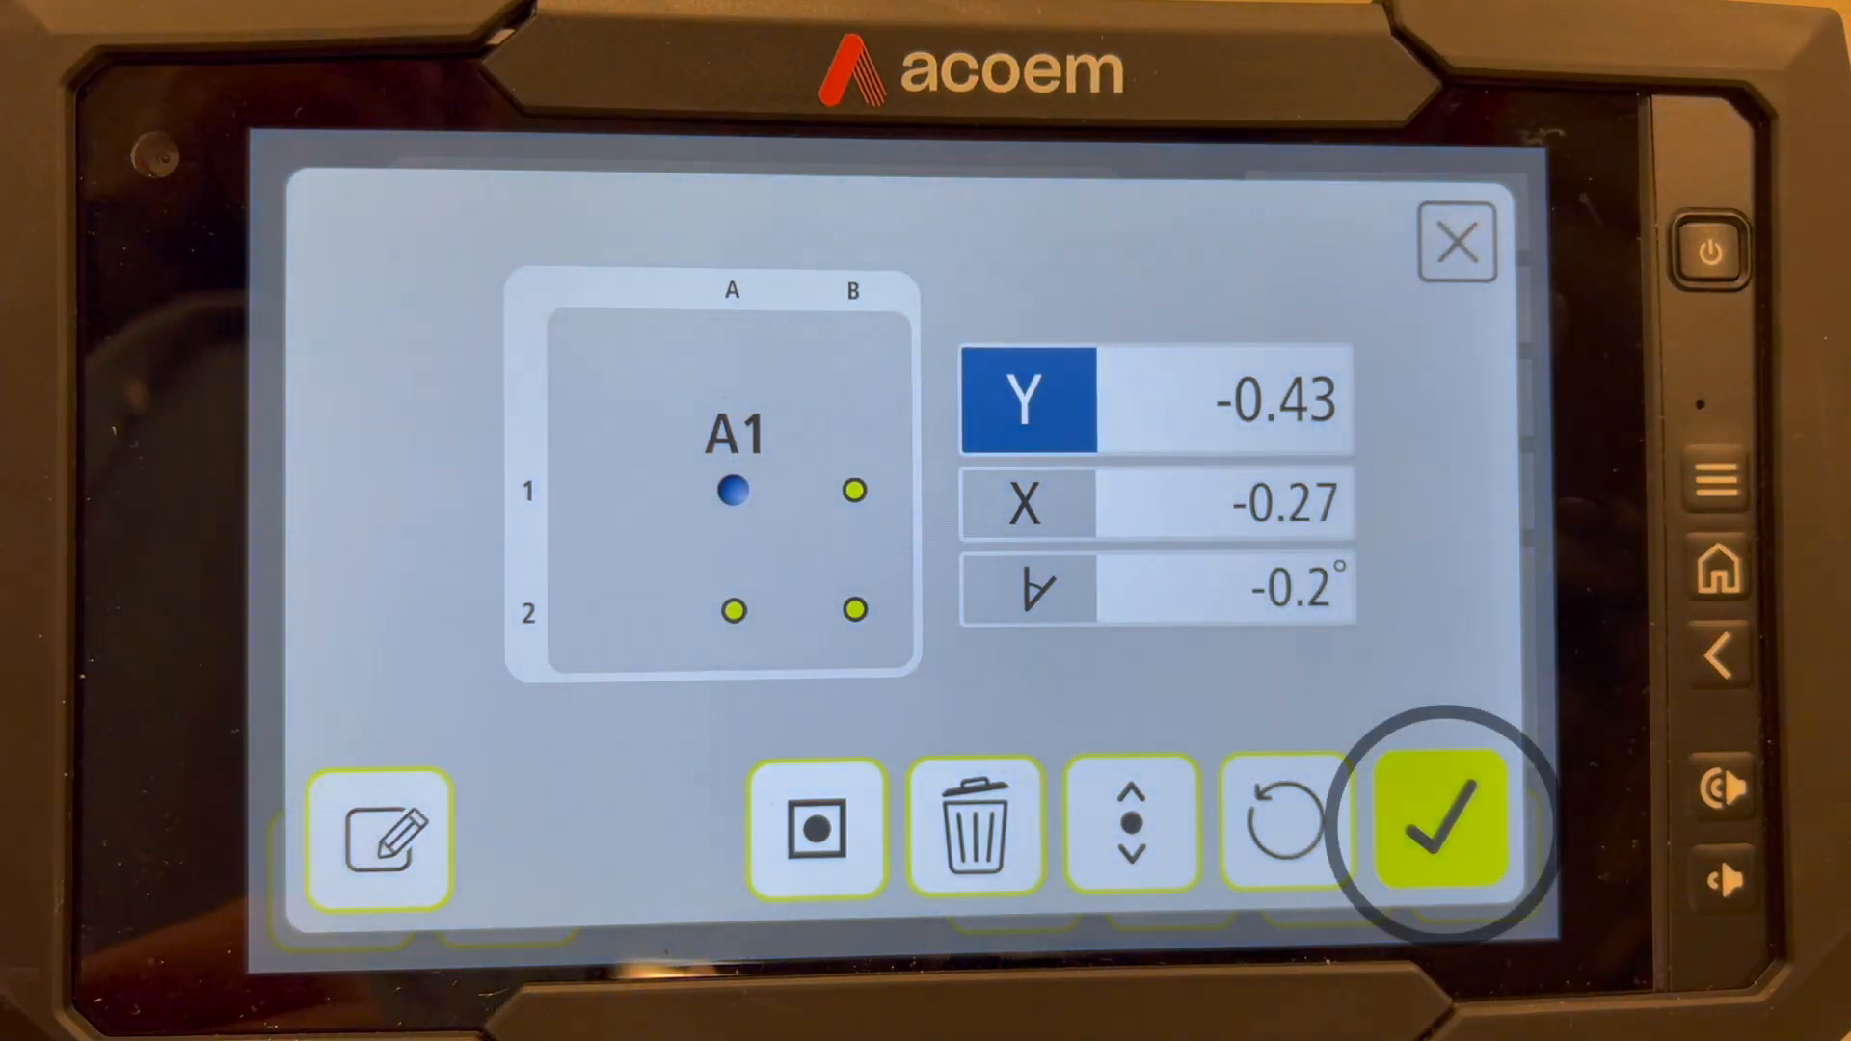
click(1438, 822)
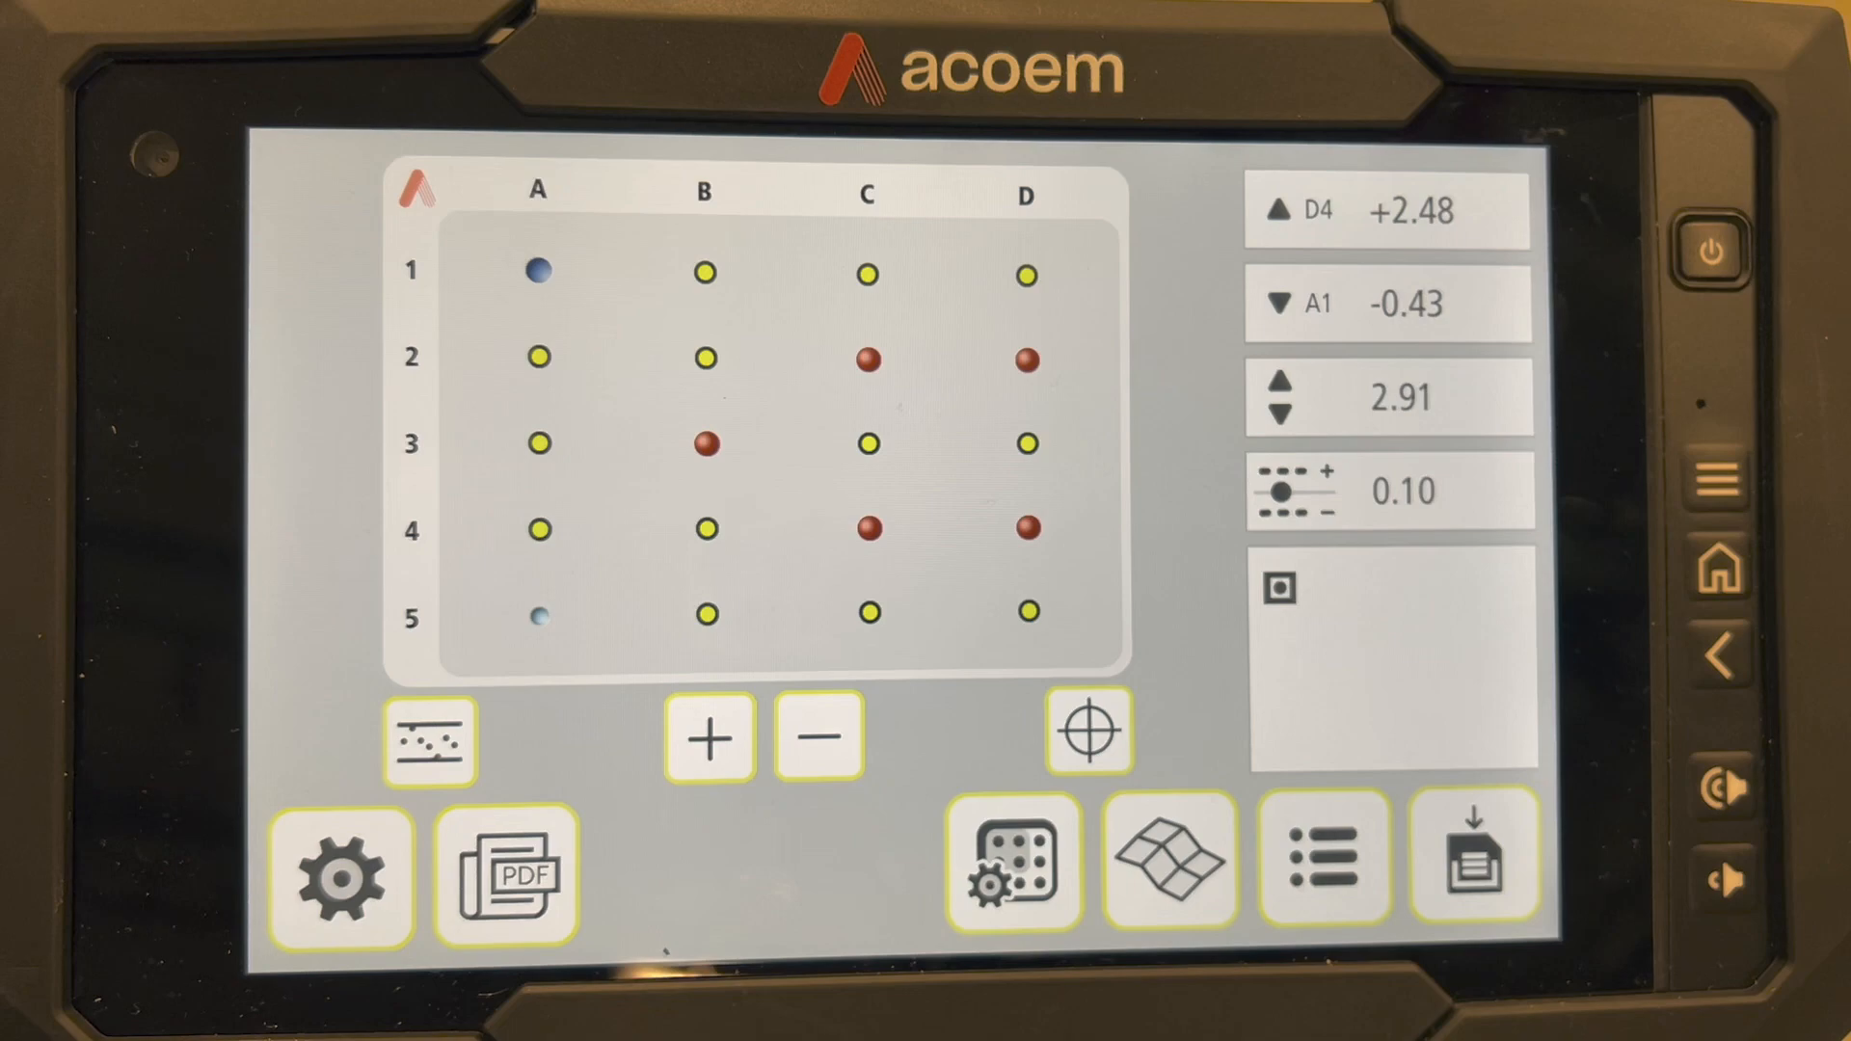
Show the measured grid's point deviations as 3D columns
click(1169, 856)
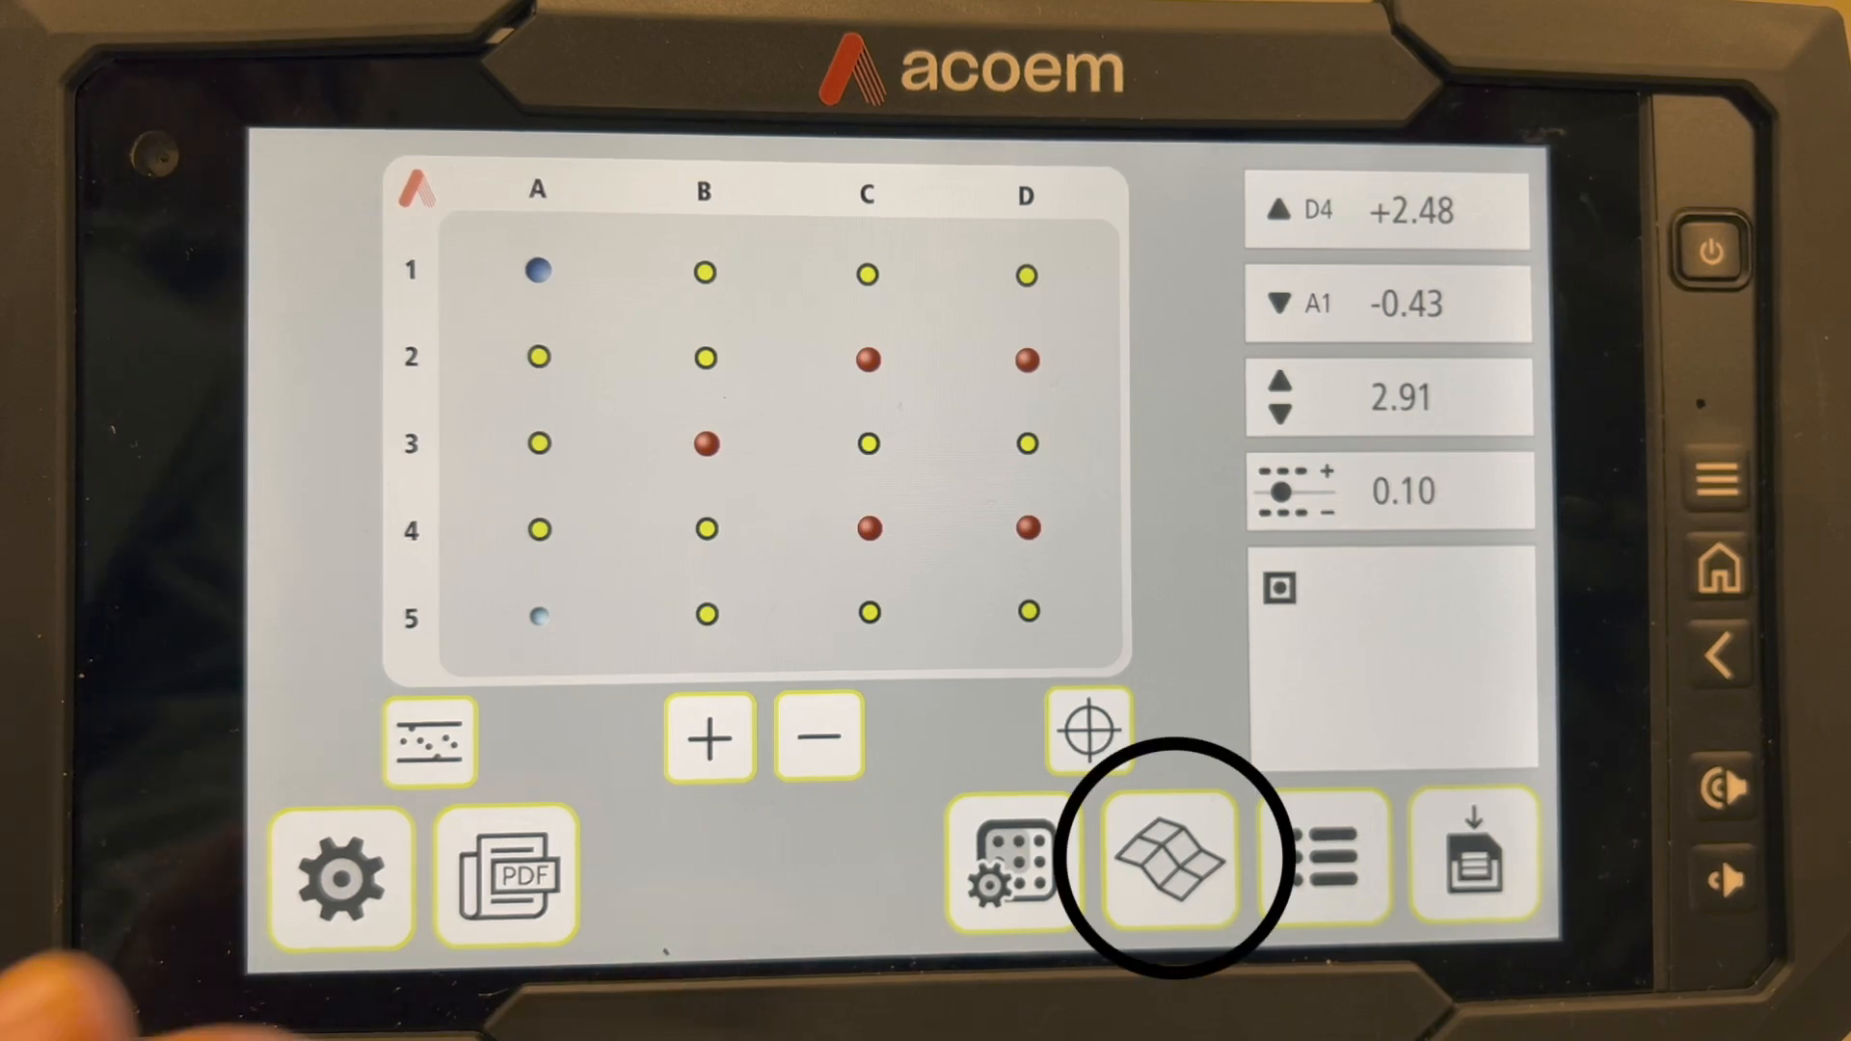
click(1166, 858)
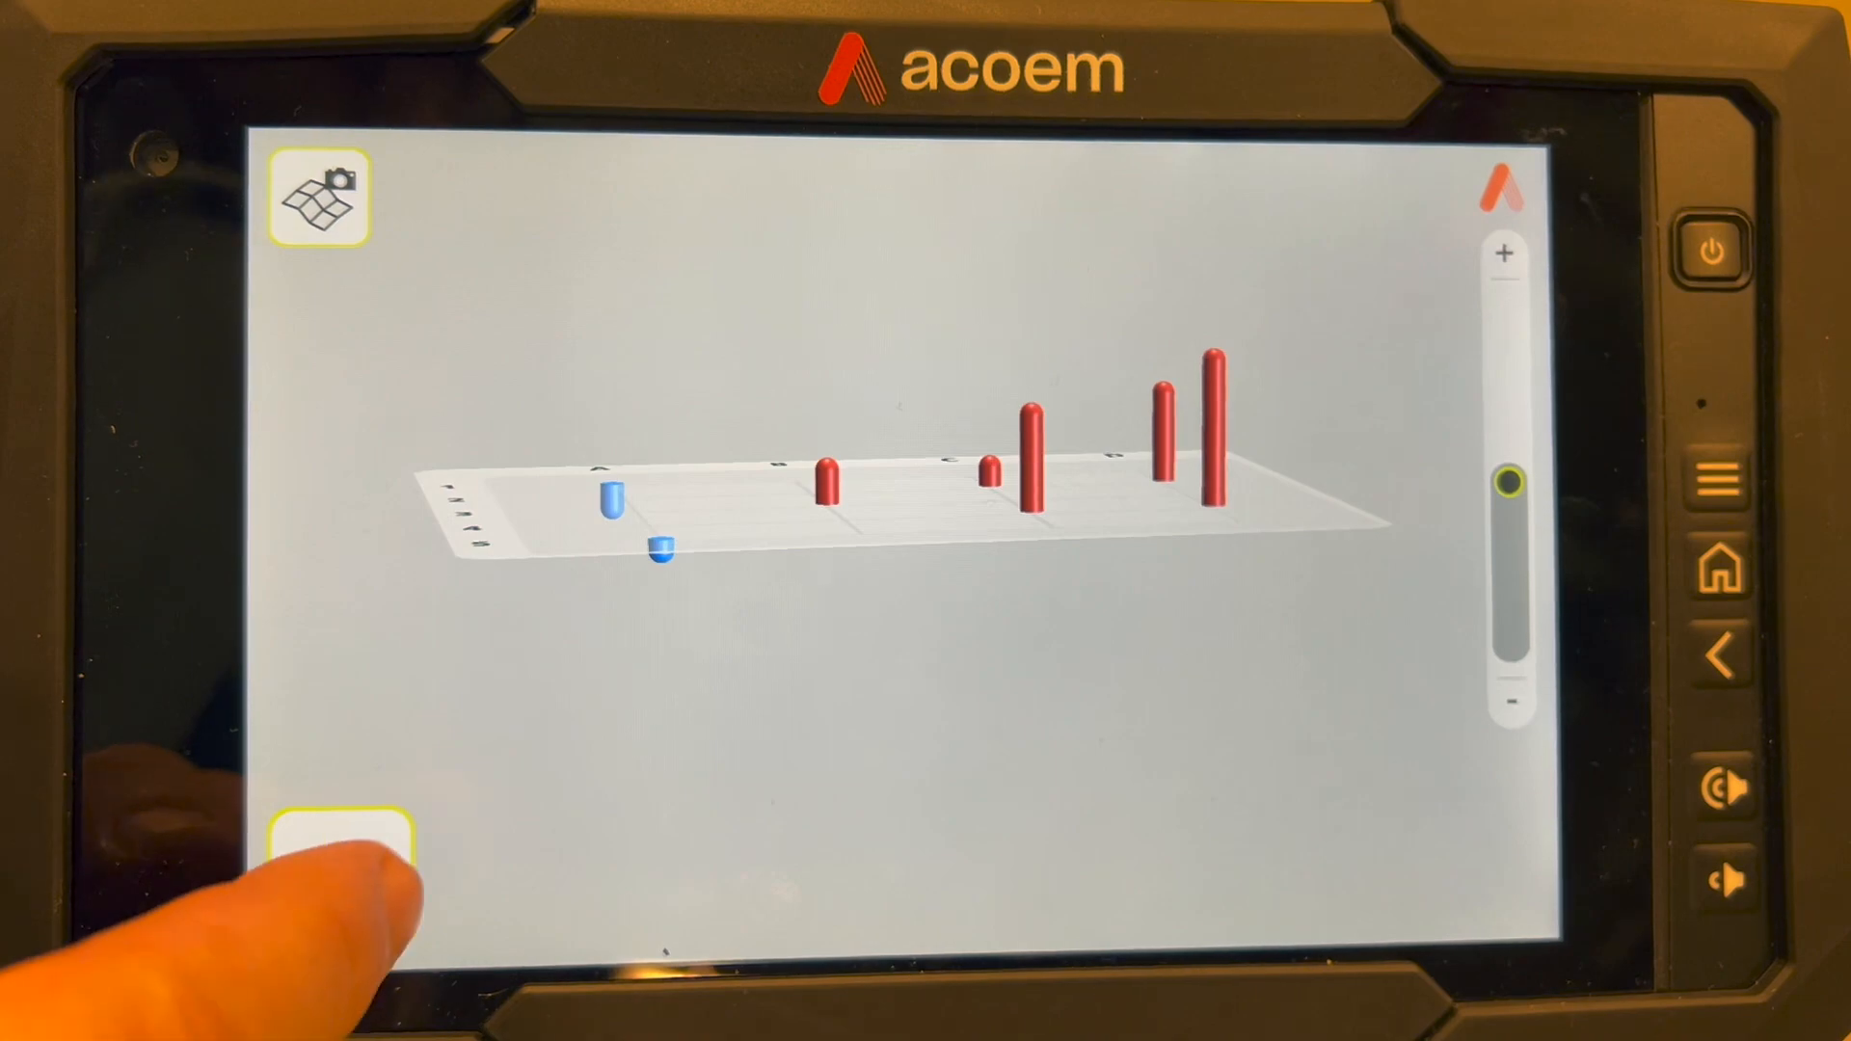
click(333, 867)
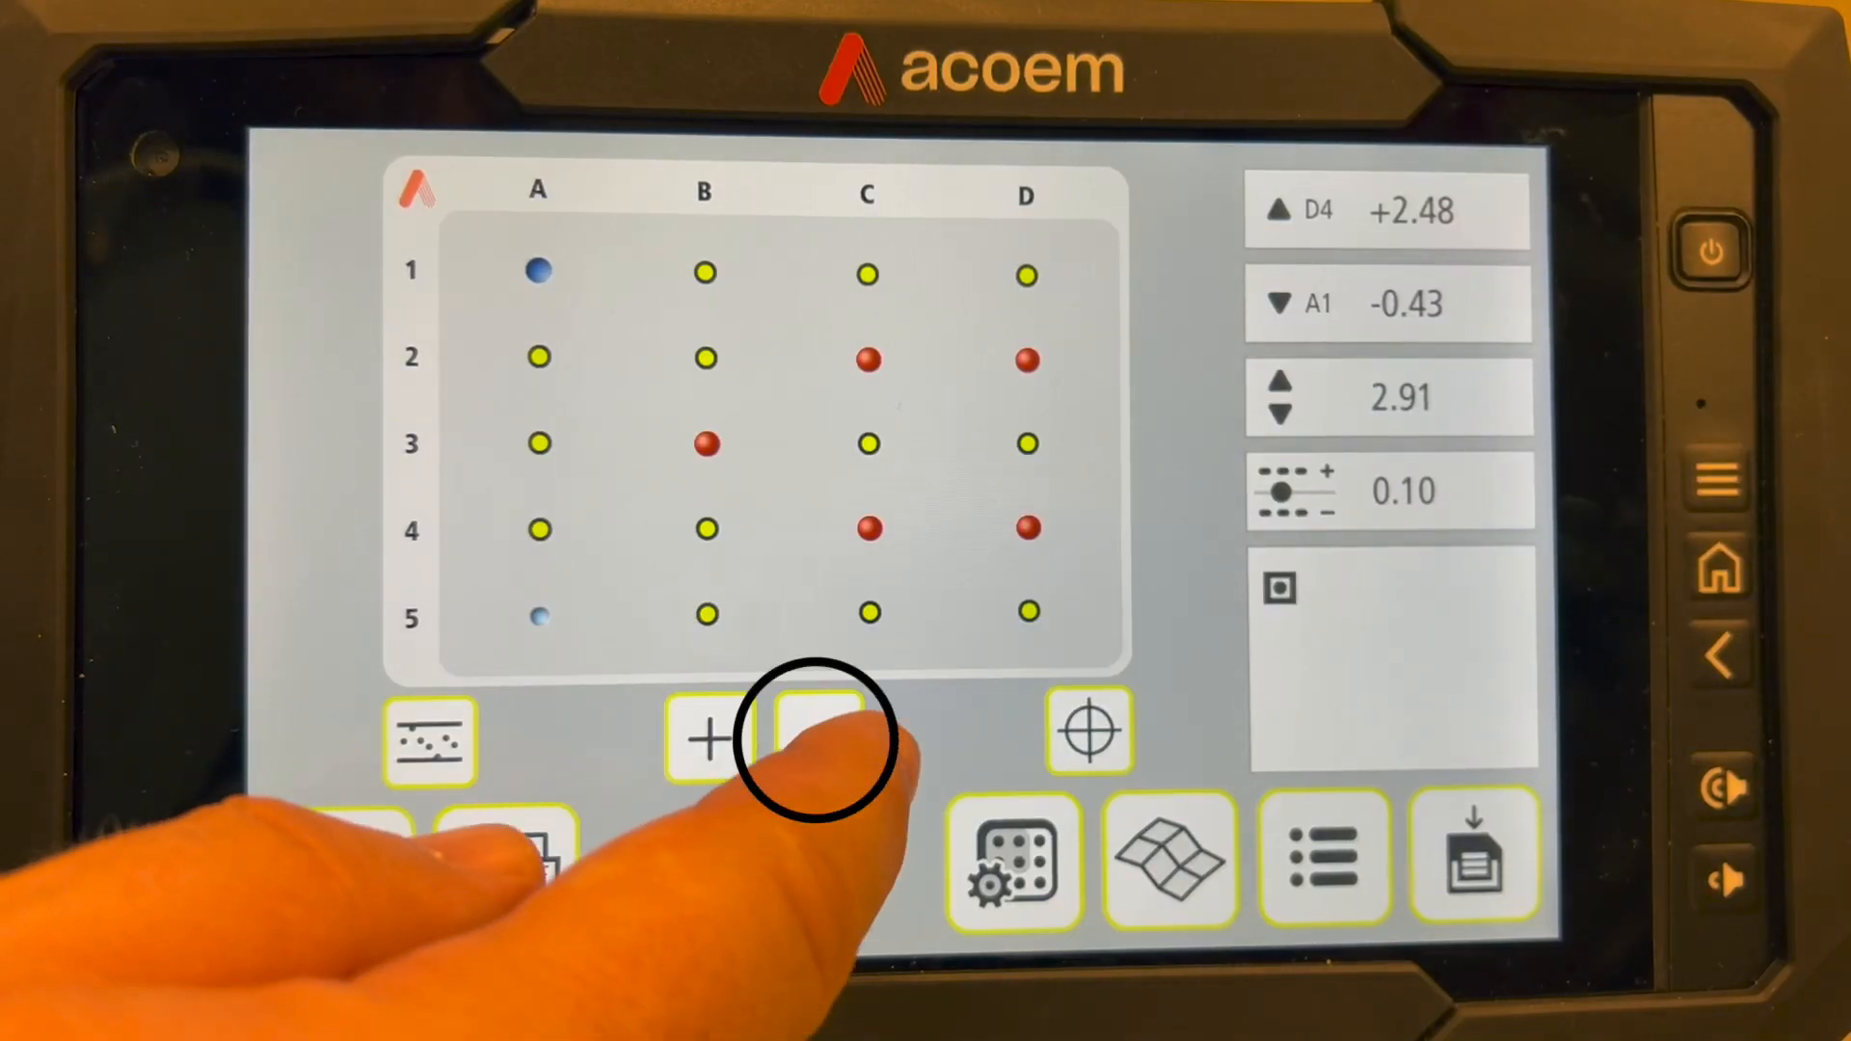
Set D4, C4 and A1 as reference points, recalculating deviations to a 1.02 spread
click(817, 738)
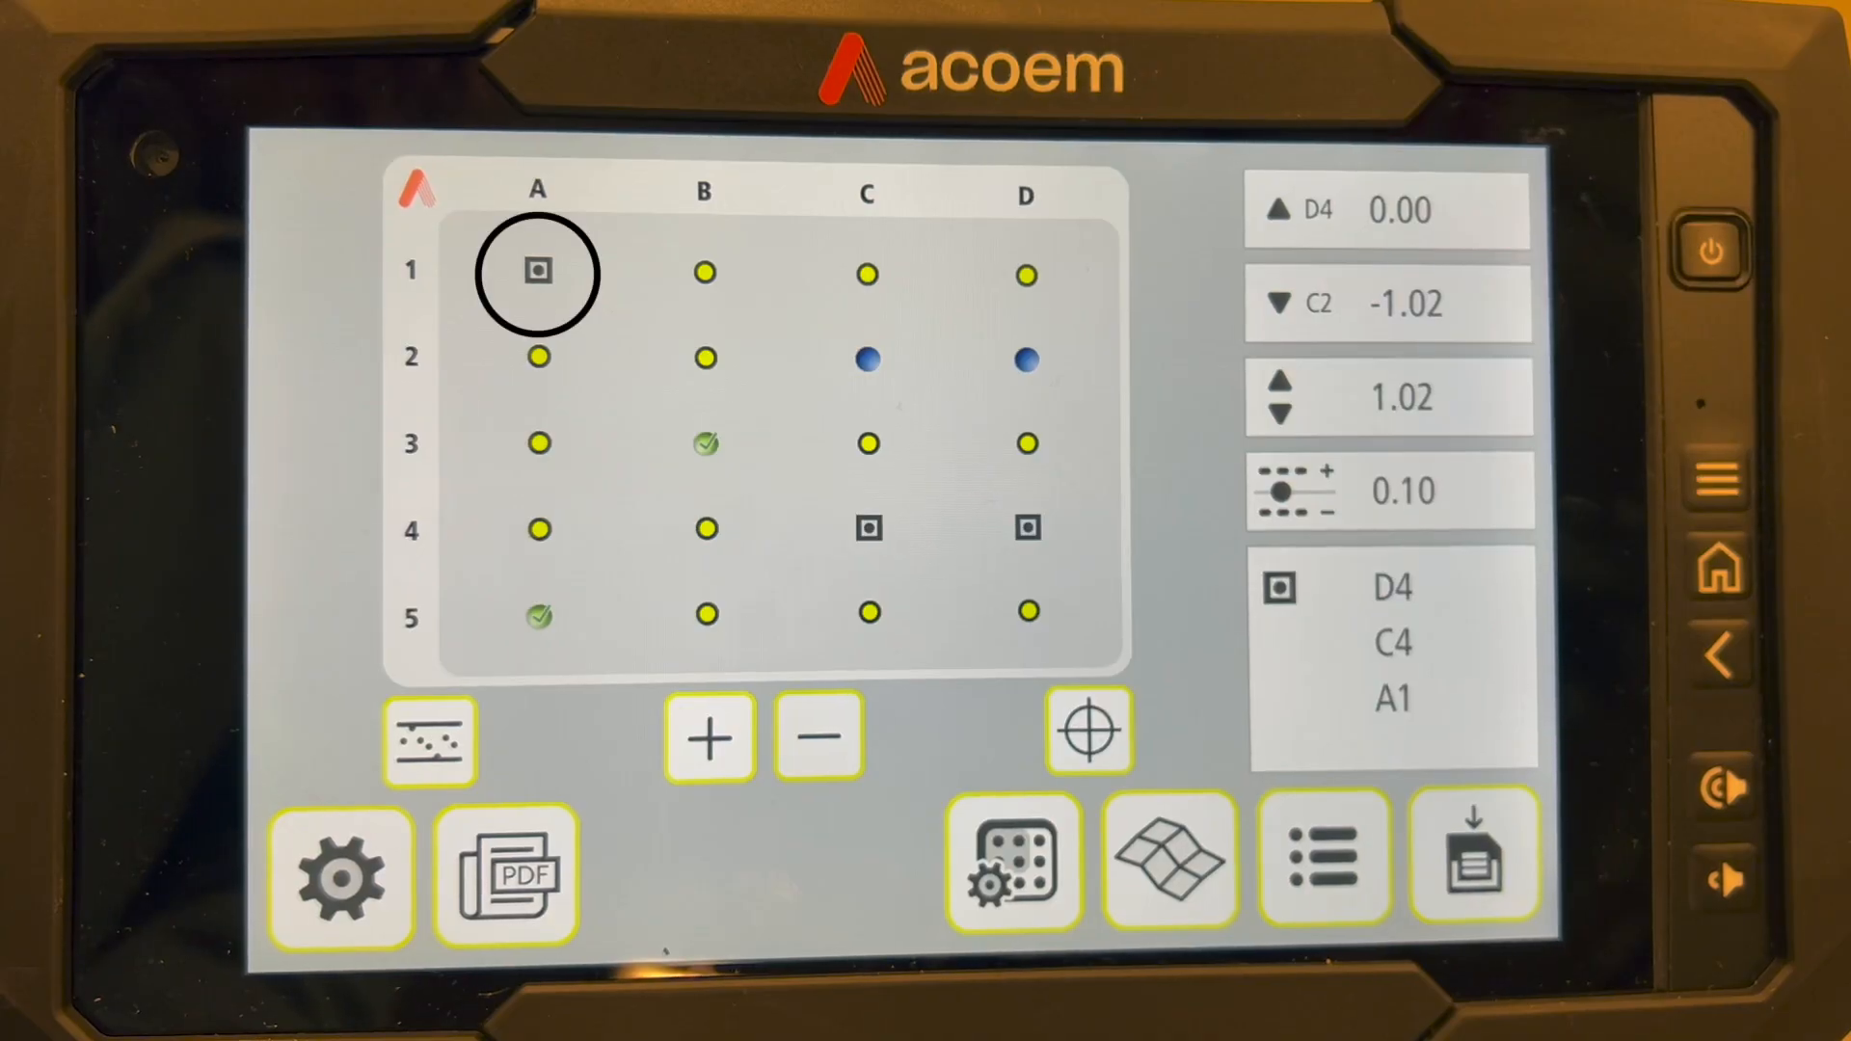
click(1024, 526)
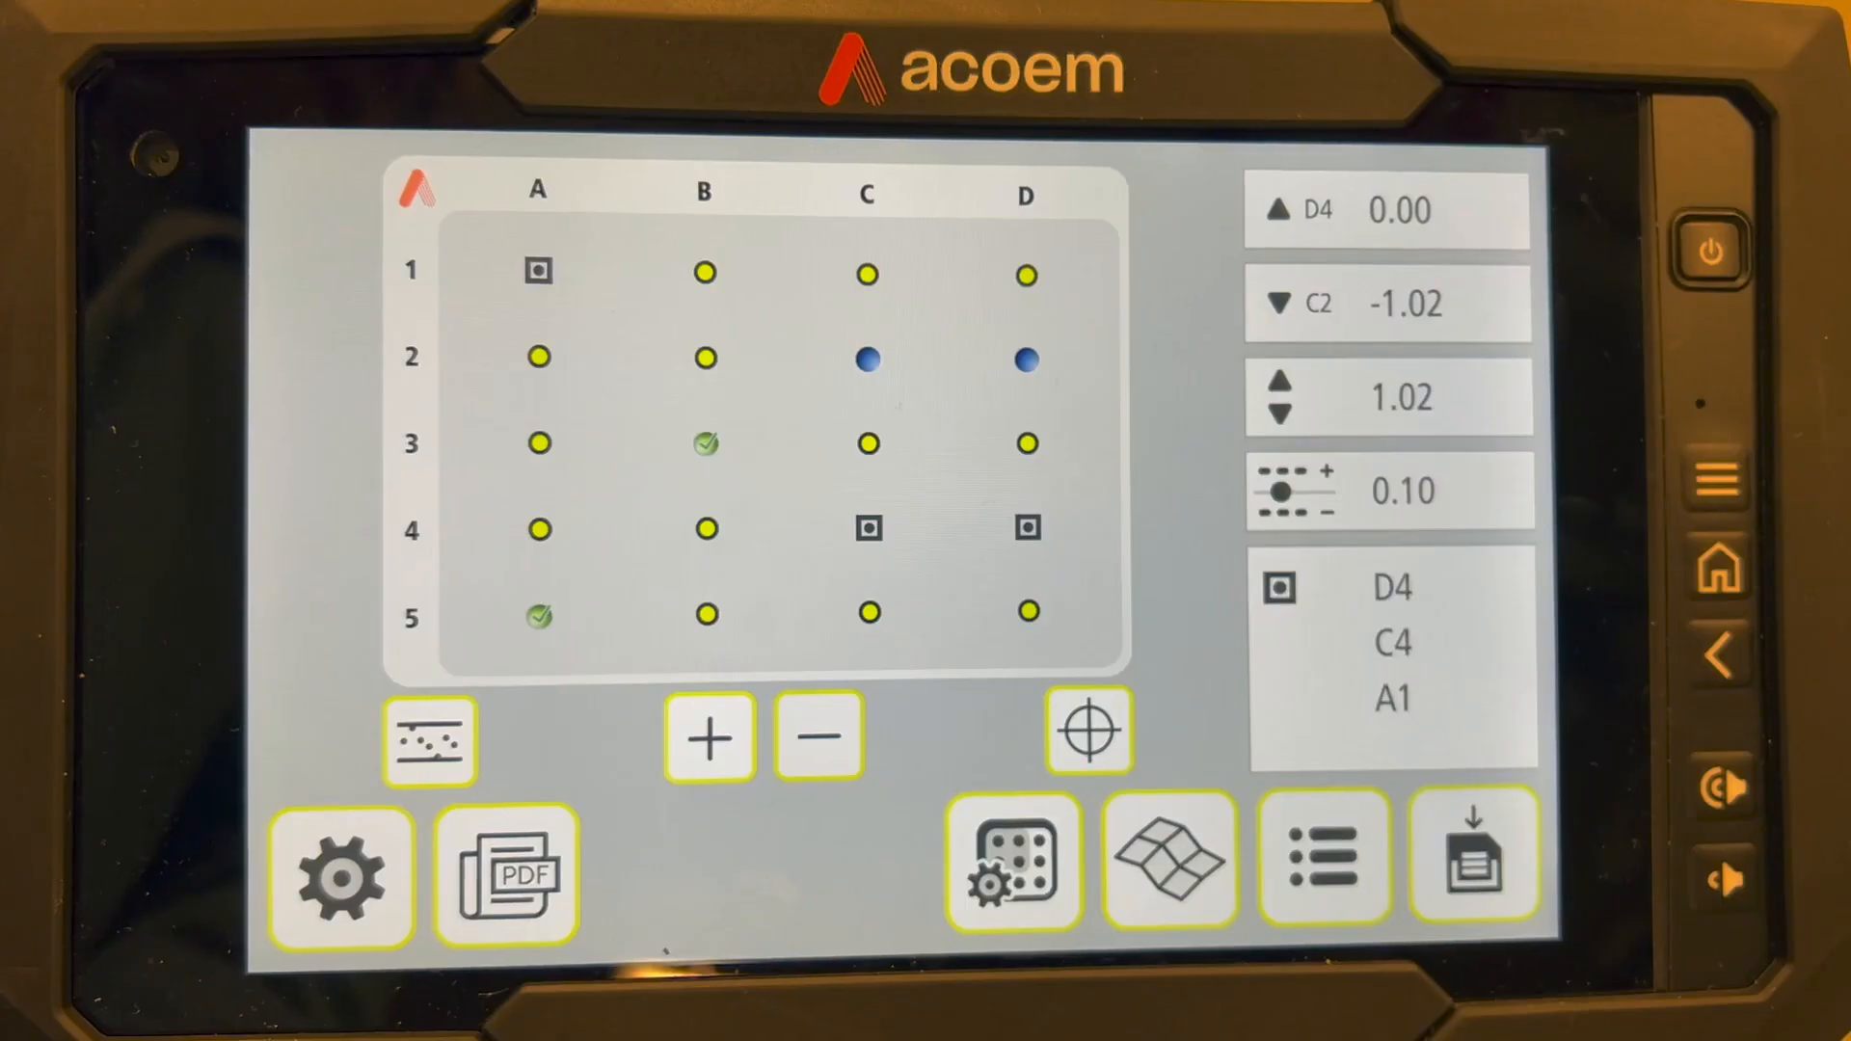
click(1024, 360)
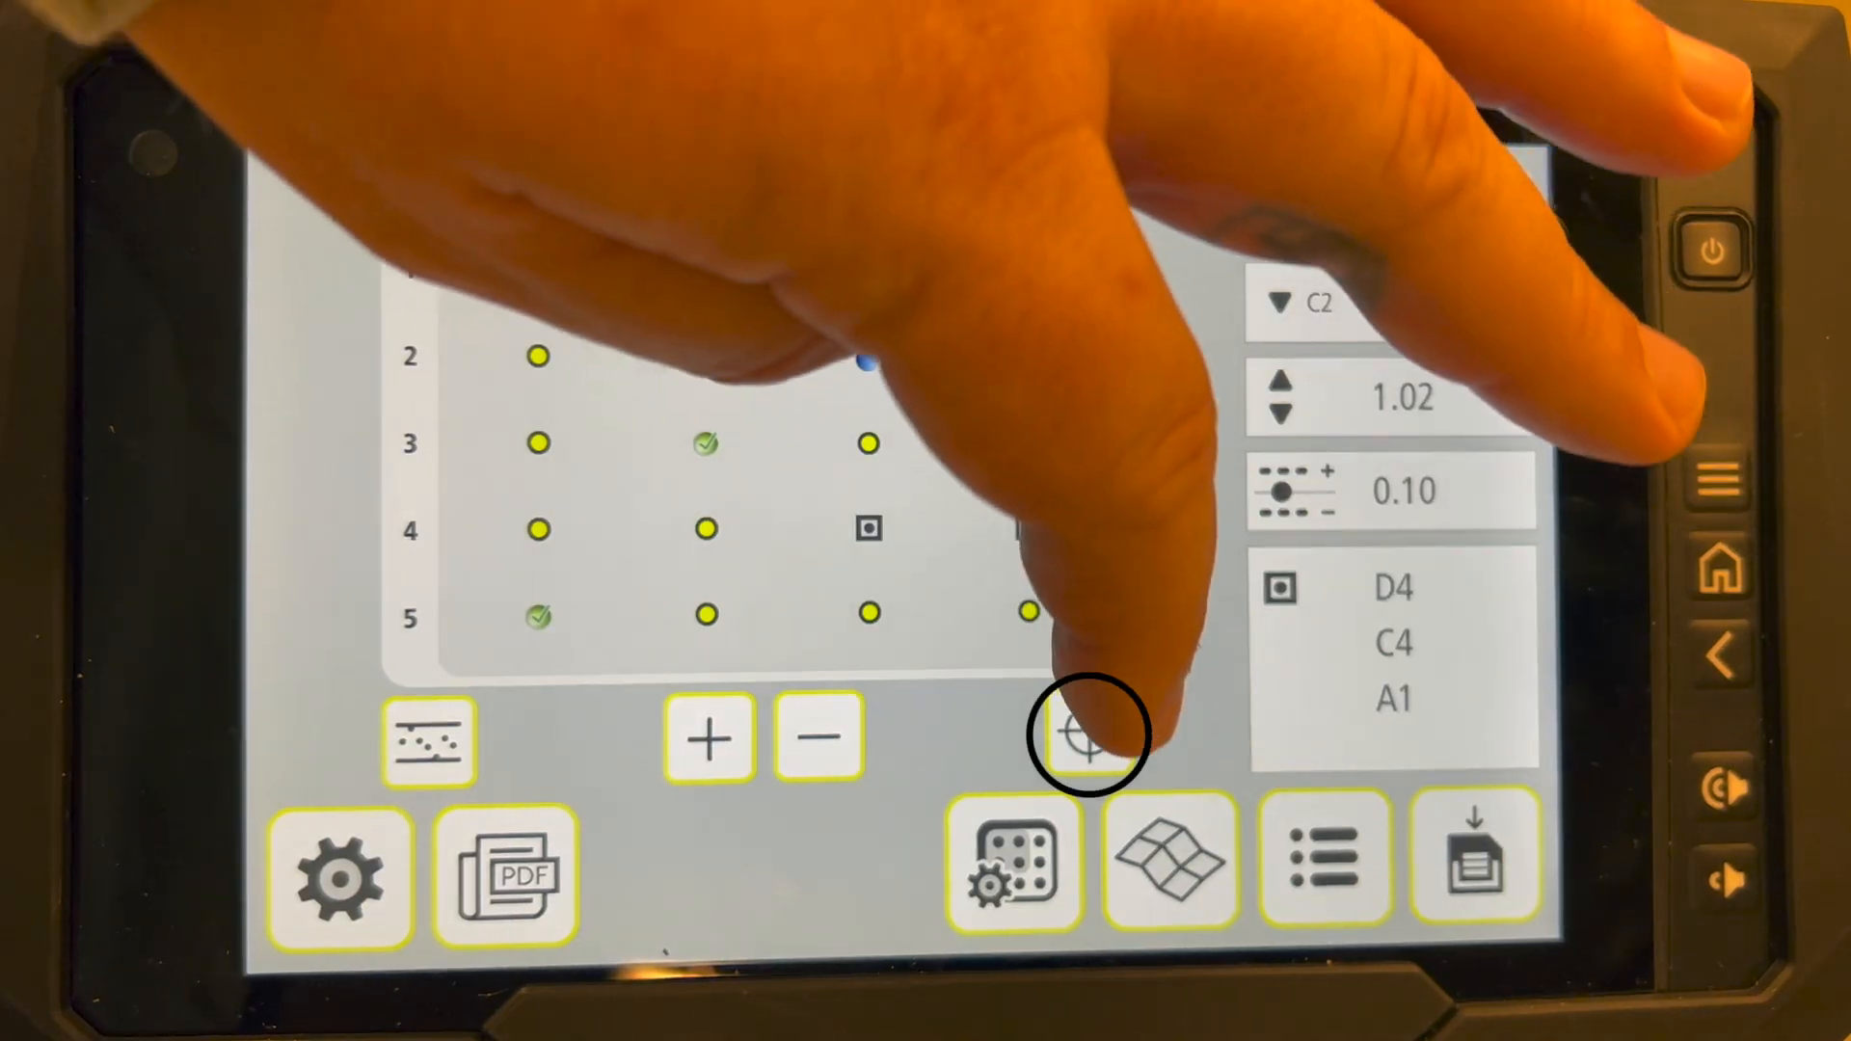
click(1085, 738)
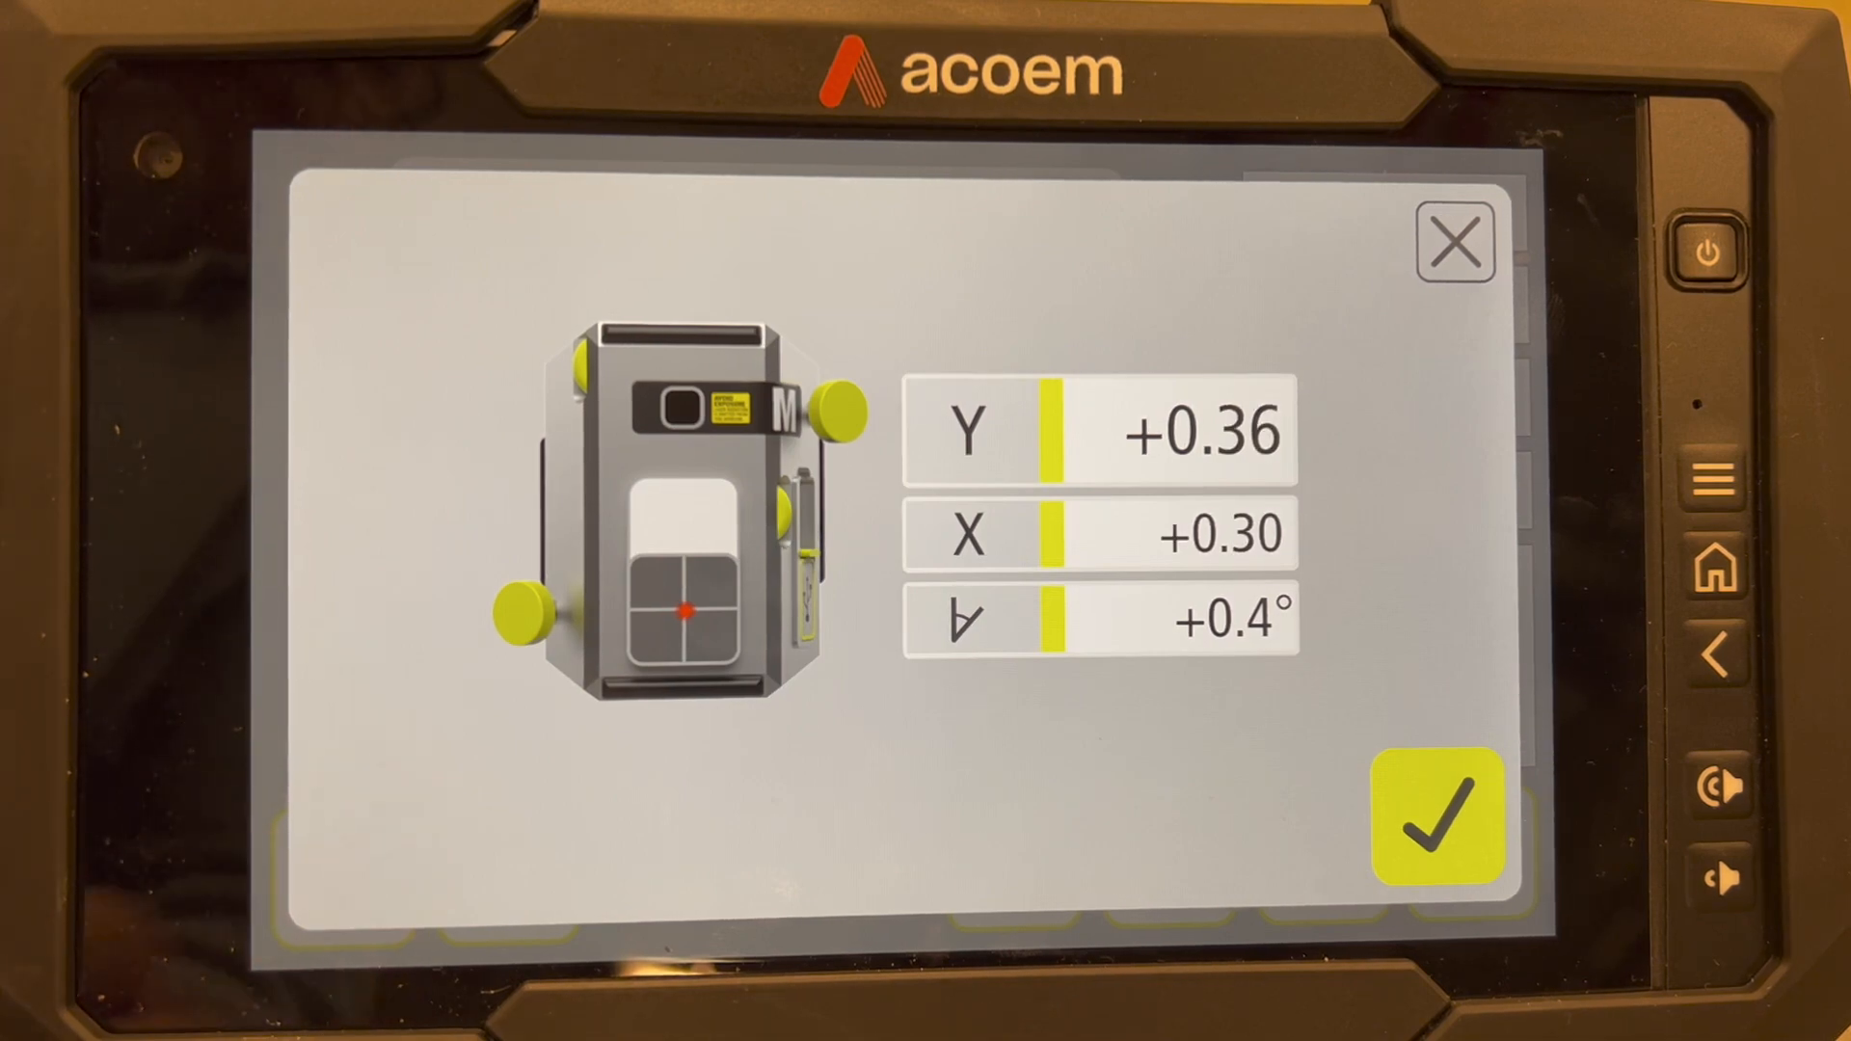
click(1433, 818)
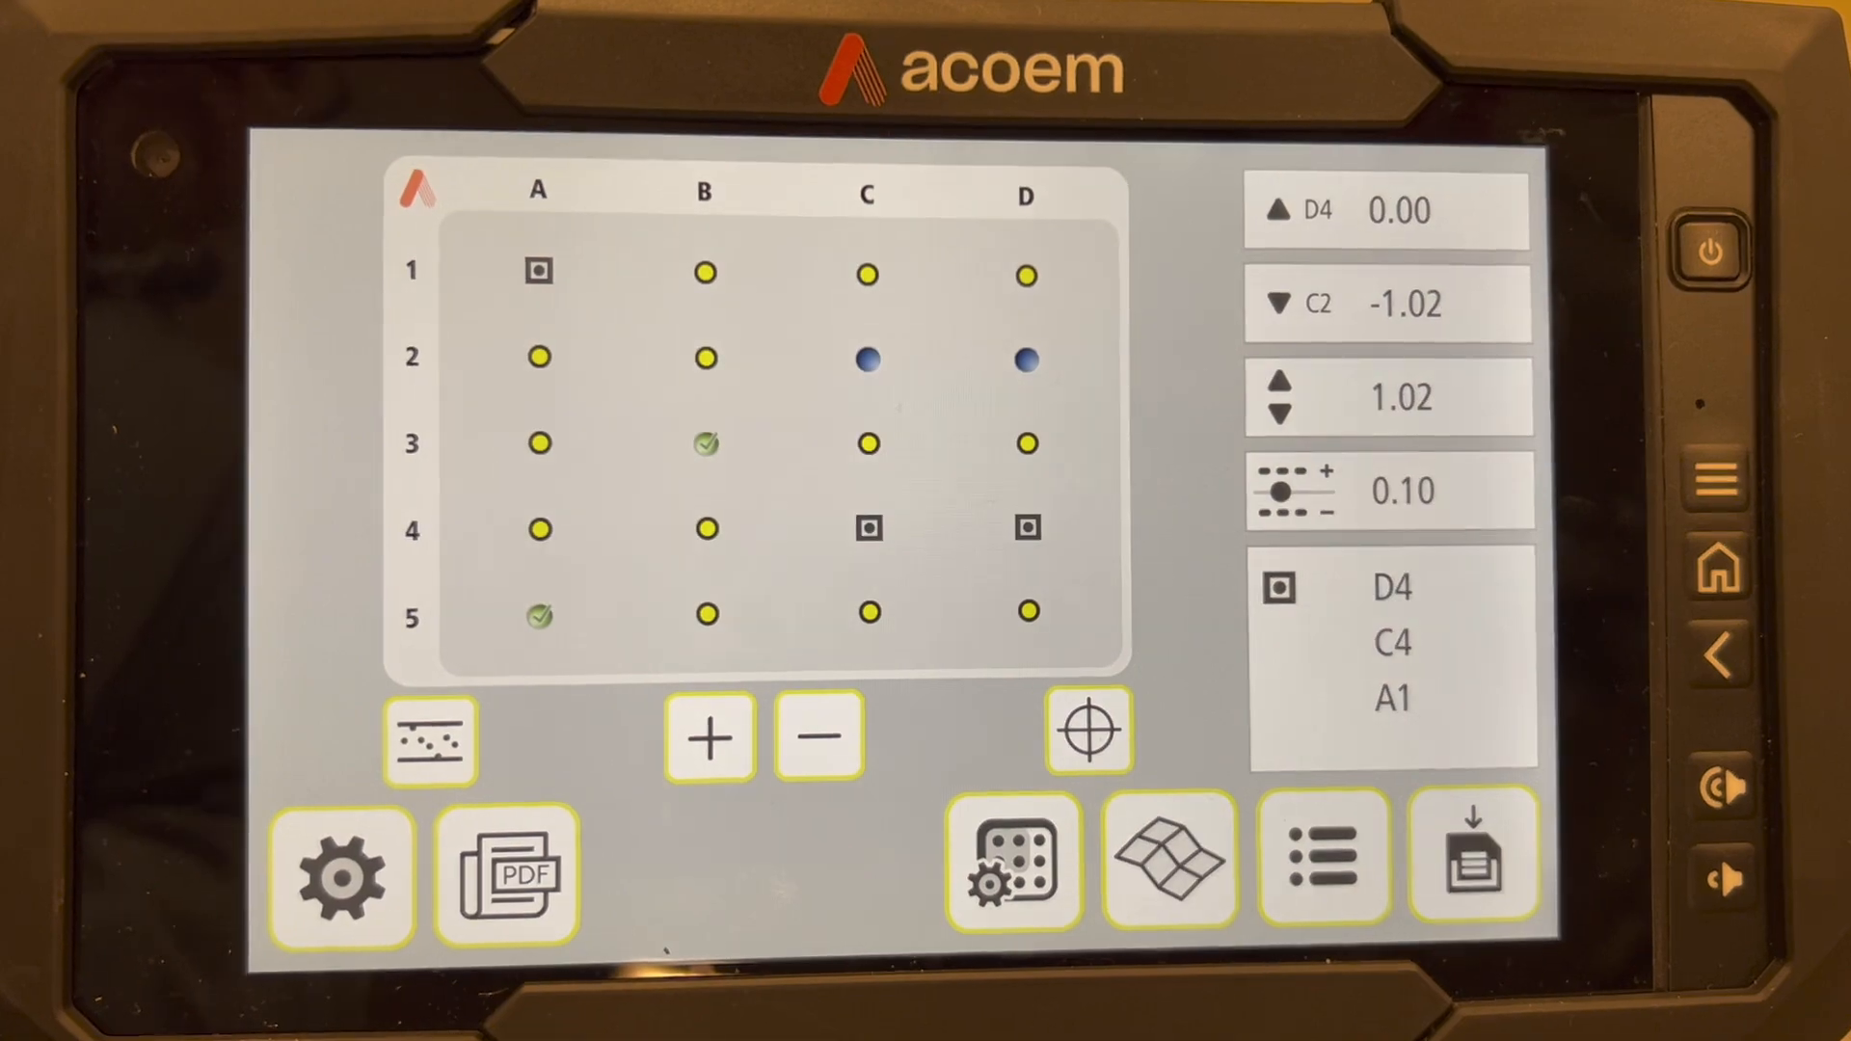
Re-measure point C2 using the level reading for compensation
click(868, 361)
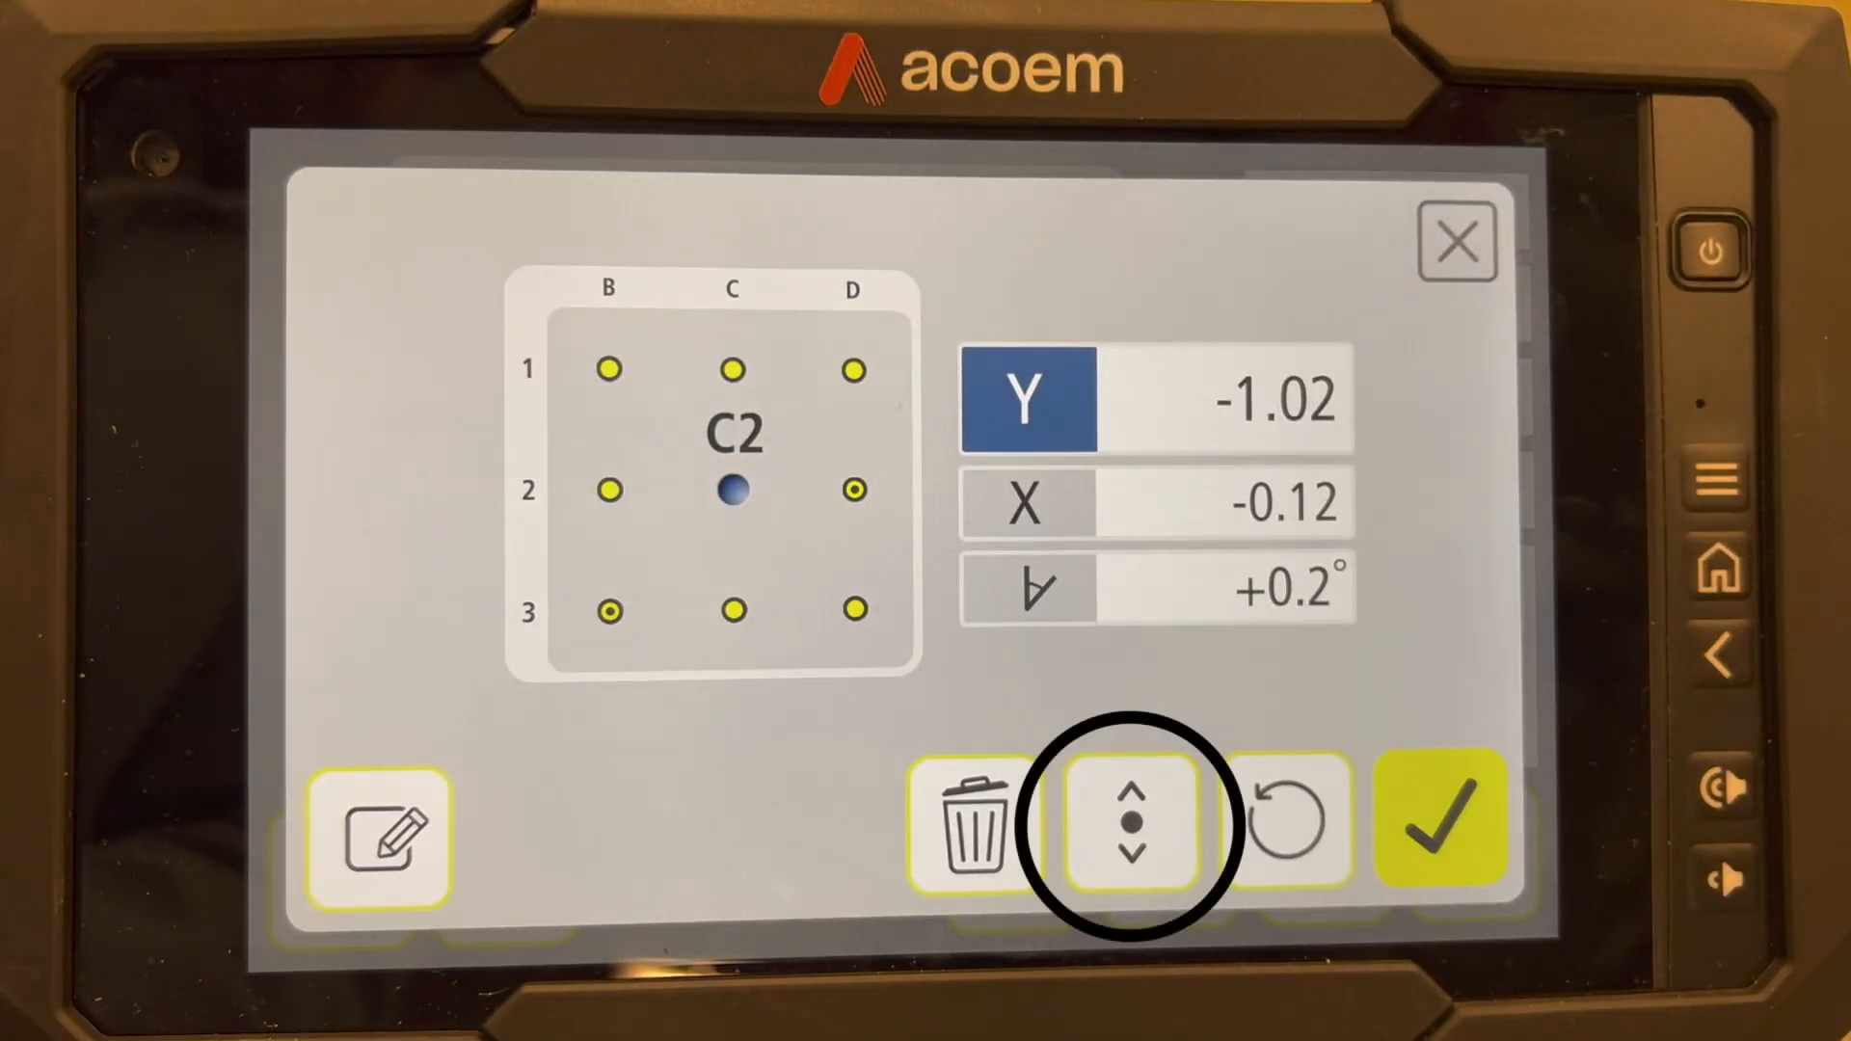
click(1130, 824)
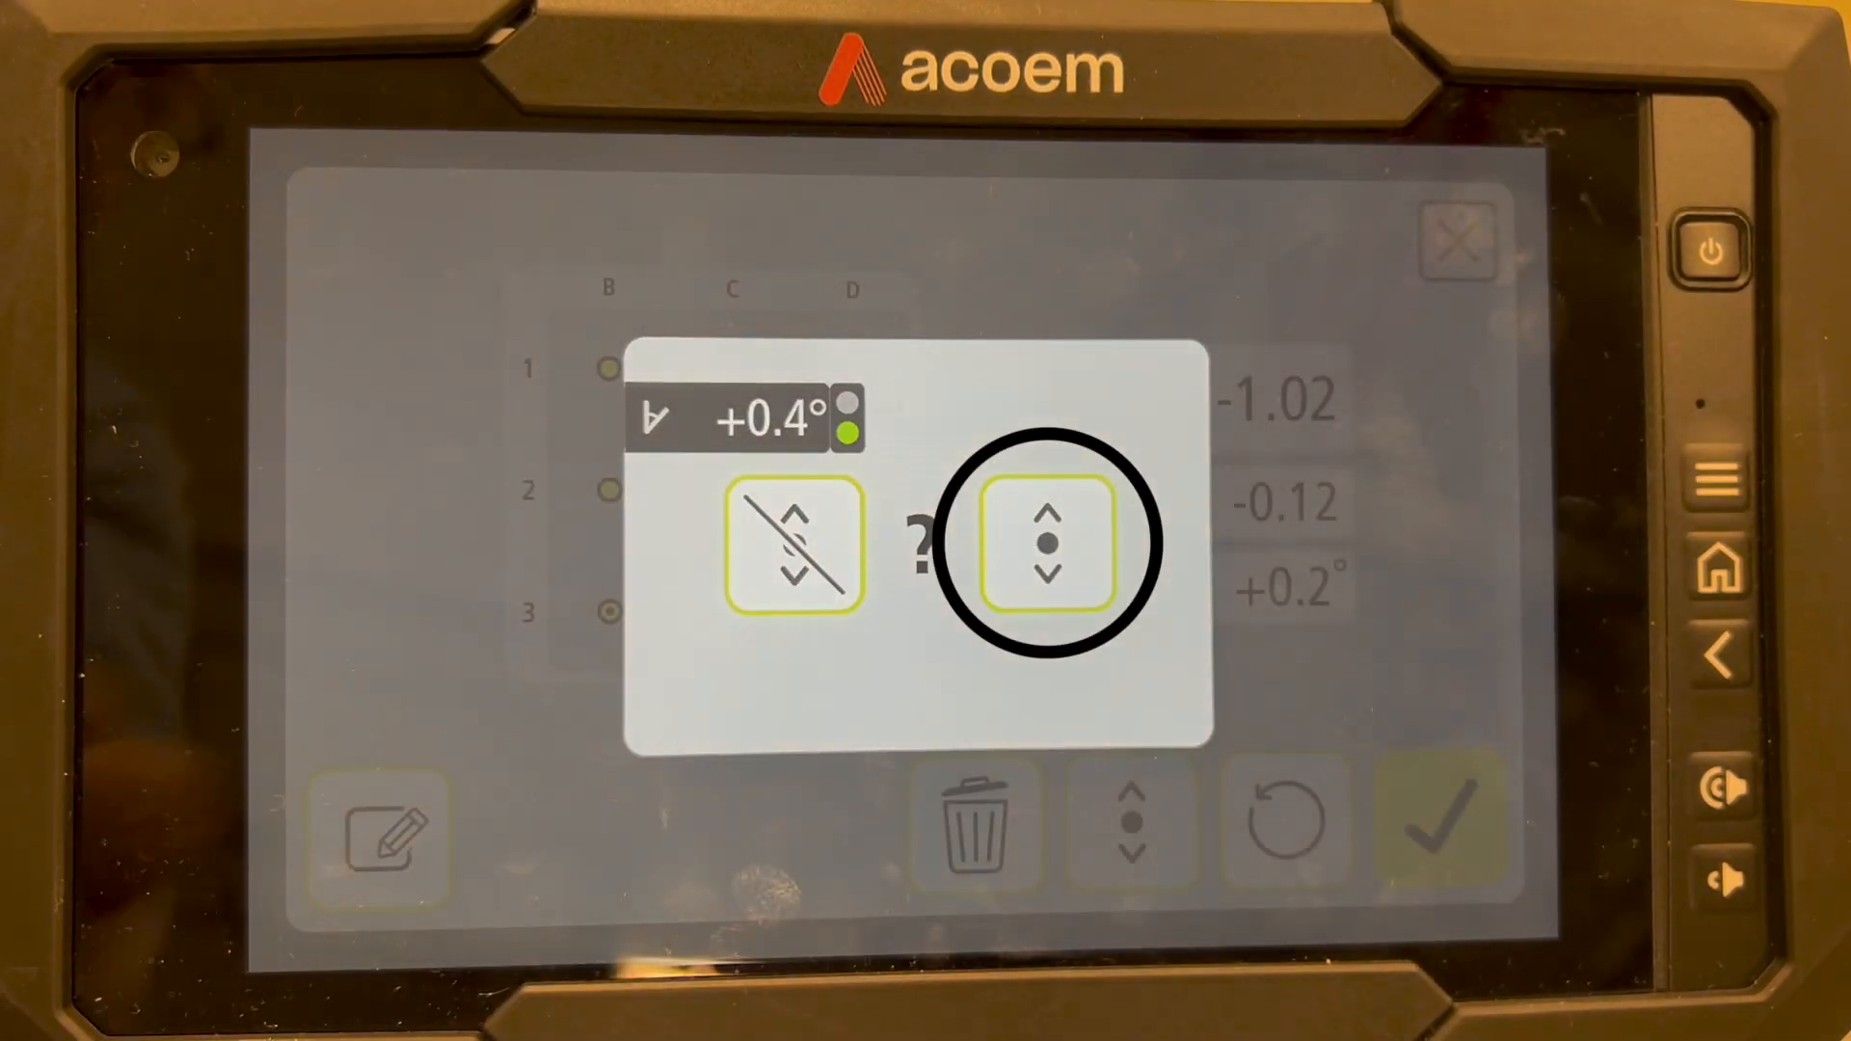
click(1043, 544)
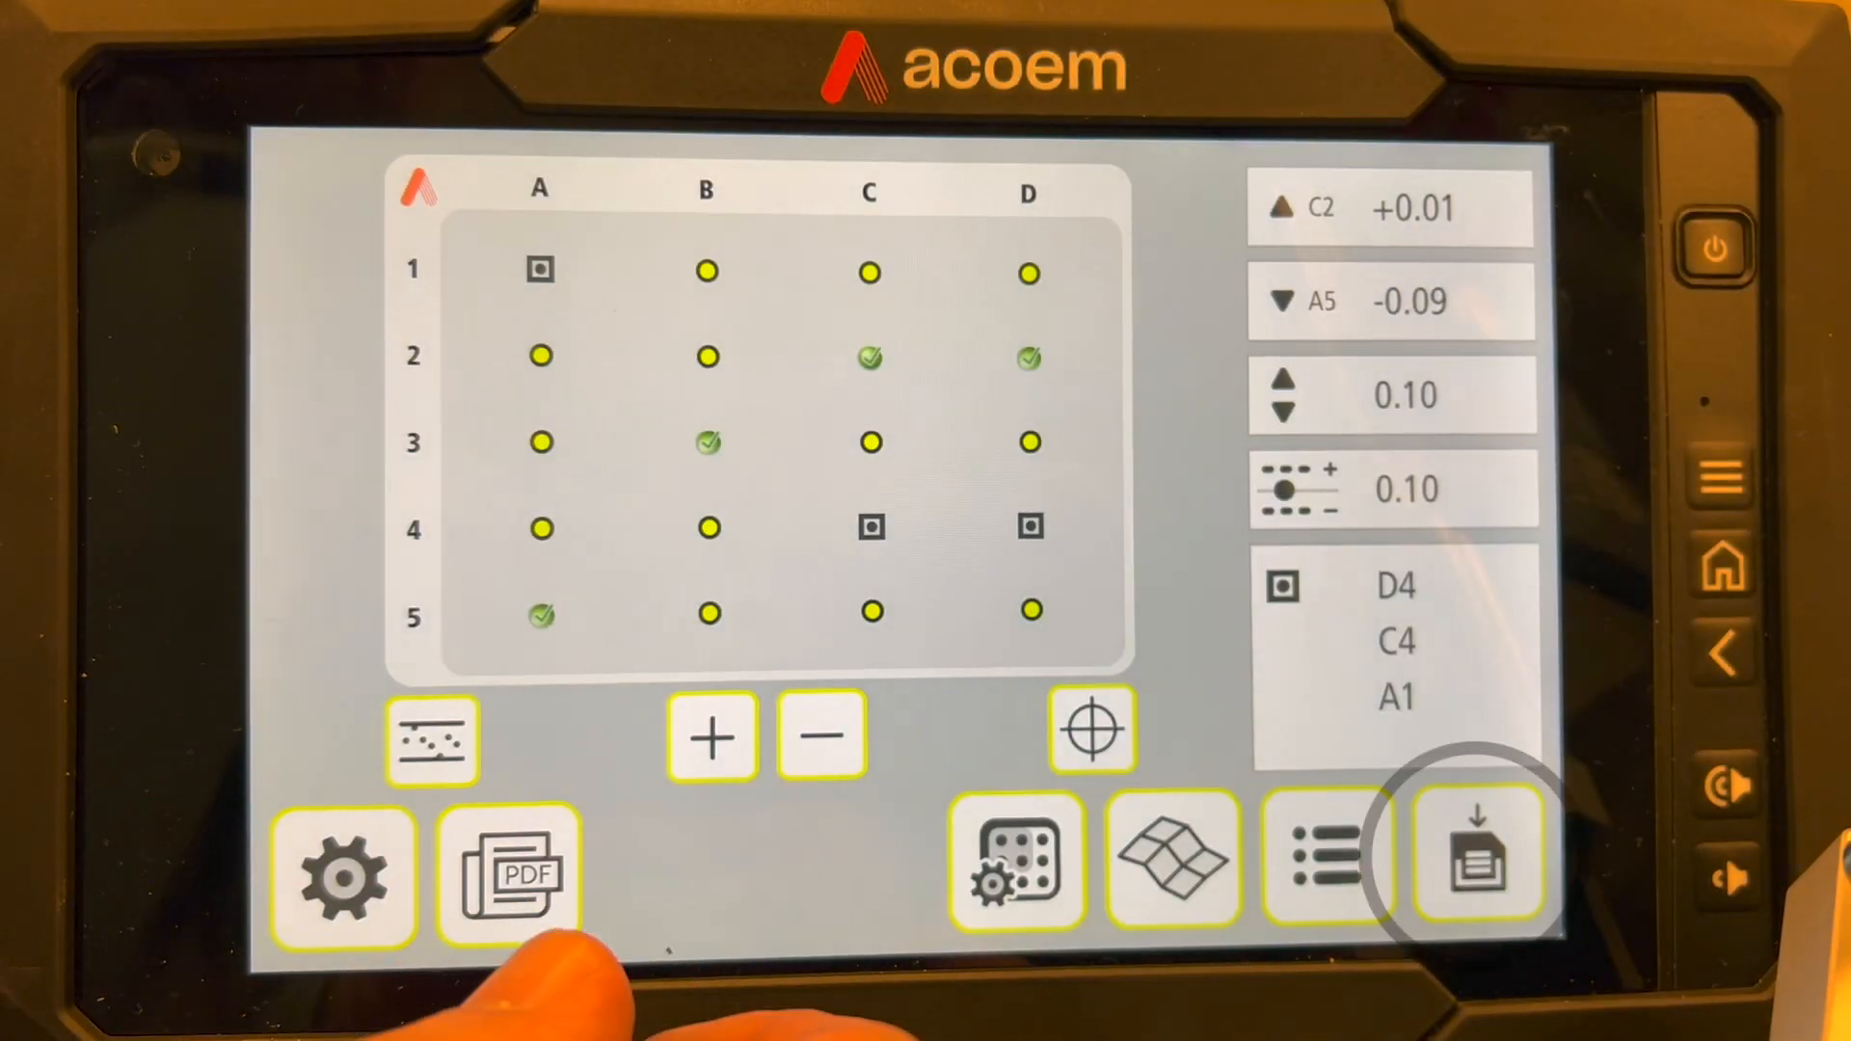
Save the shimmed measurement under the name Aligned
click(1477, 857)
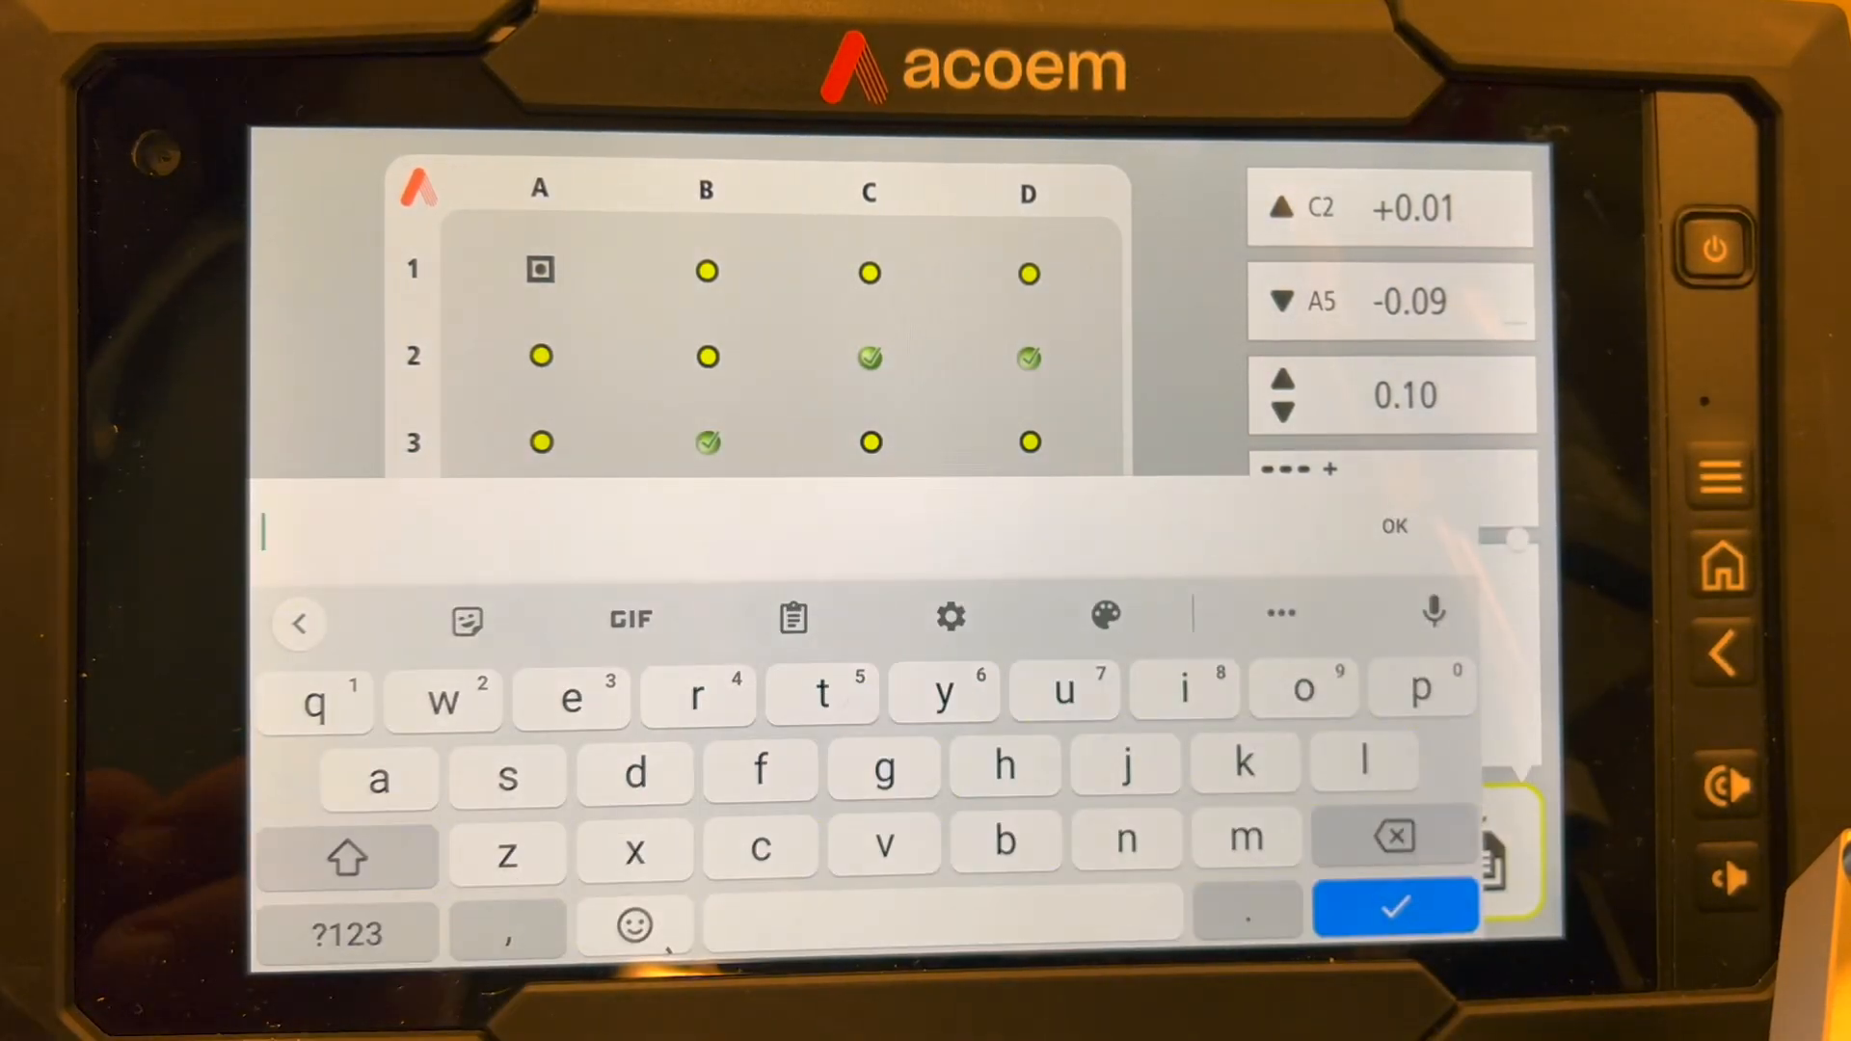
text(Aligned)
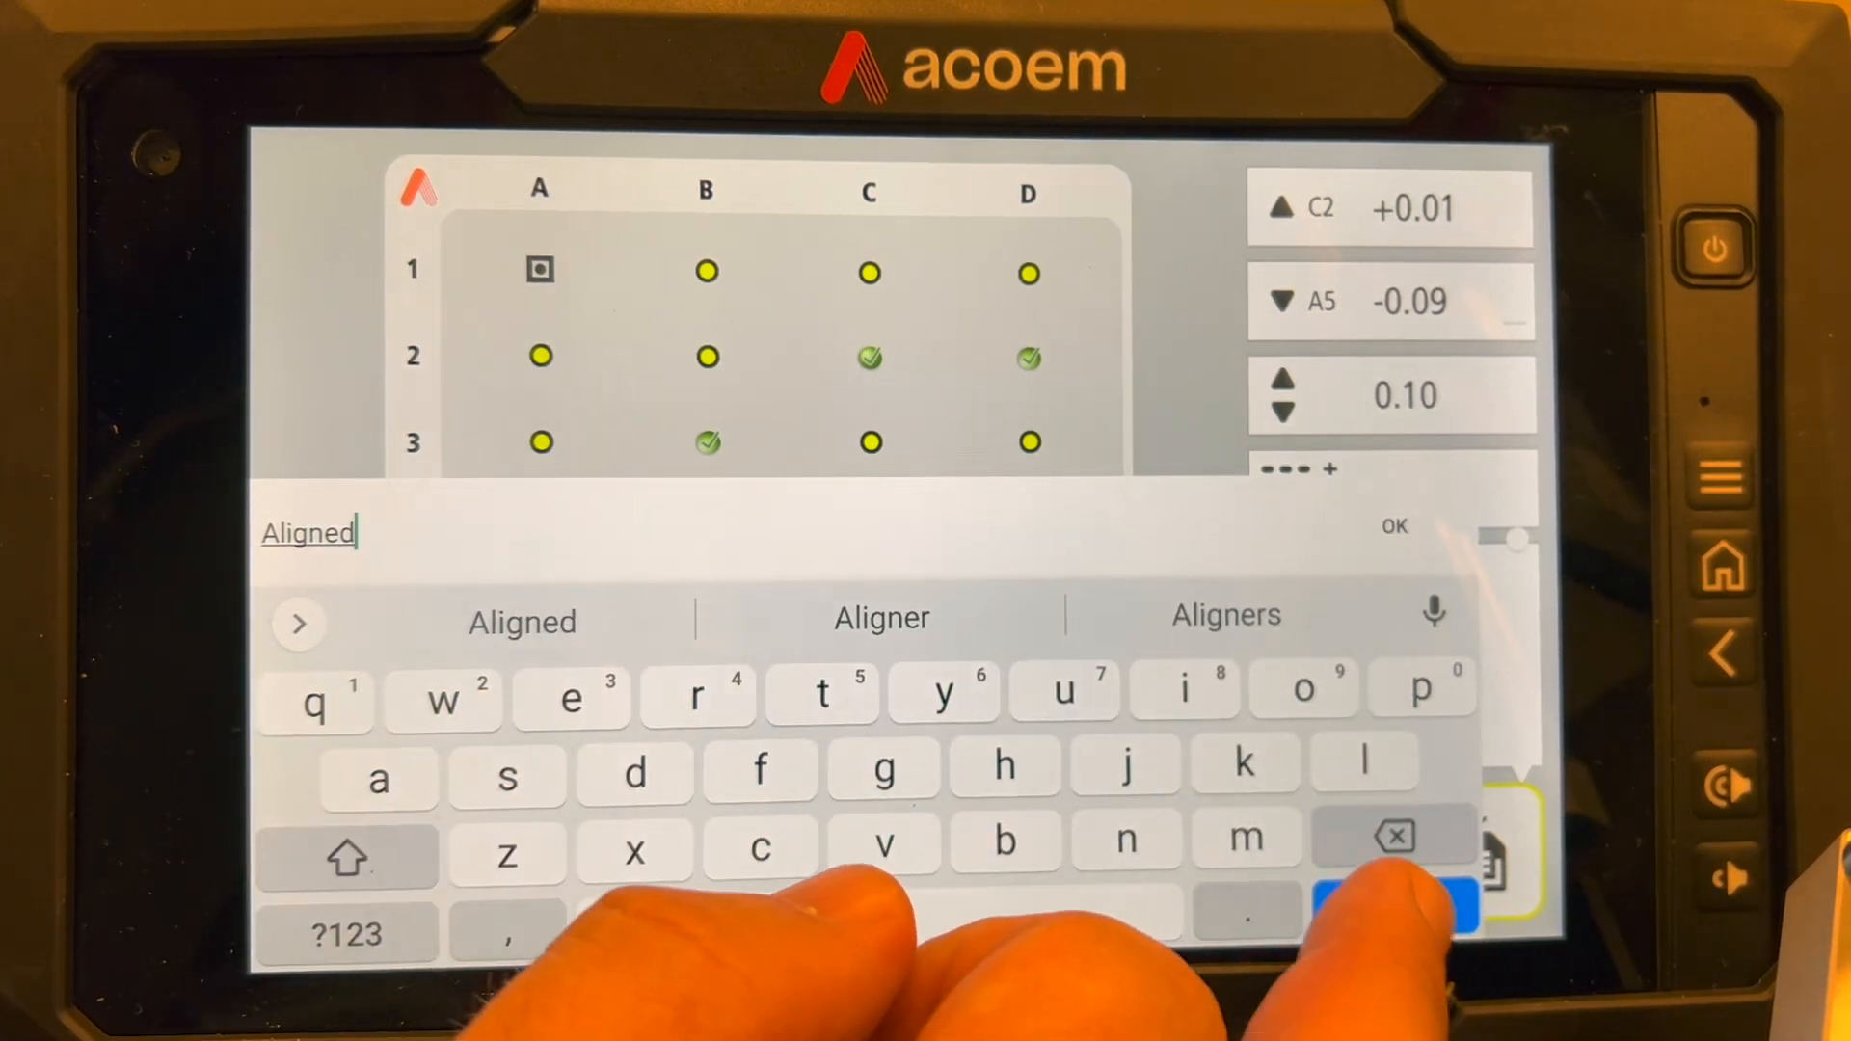
click(1392, 524)
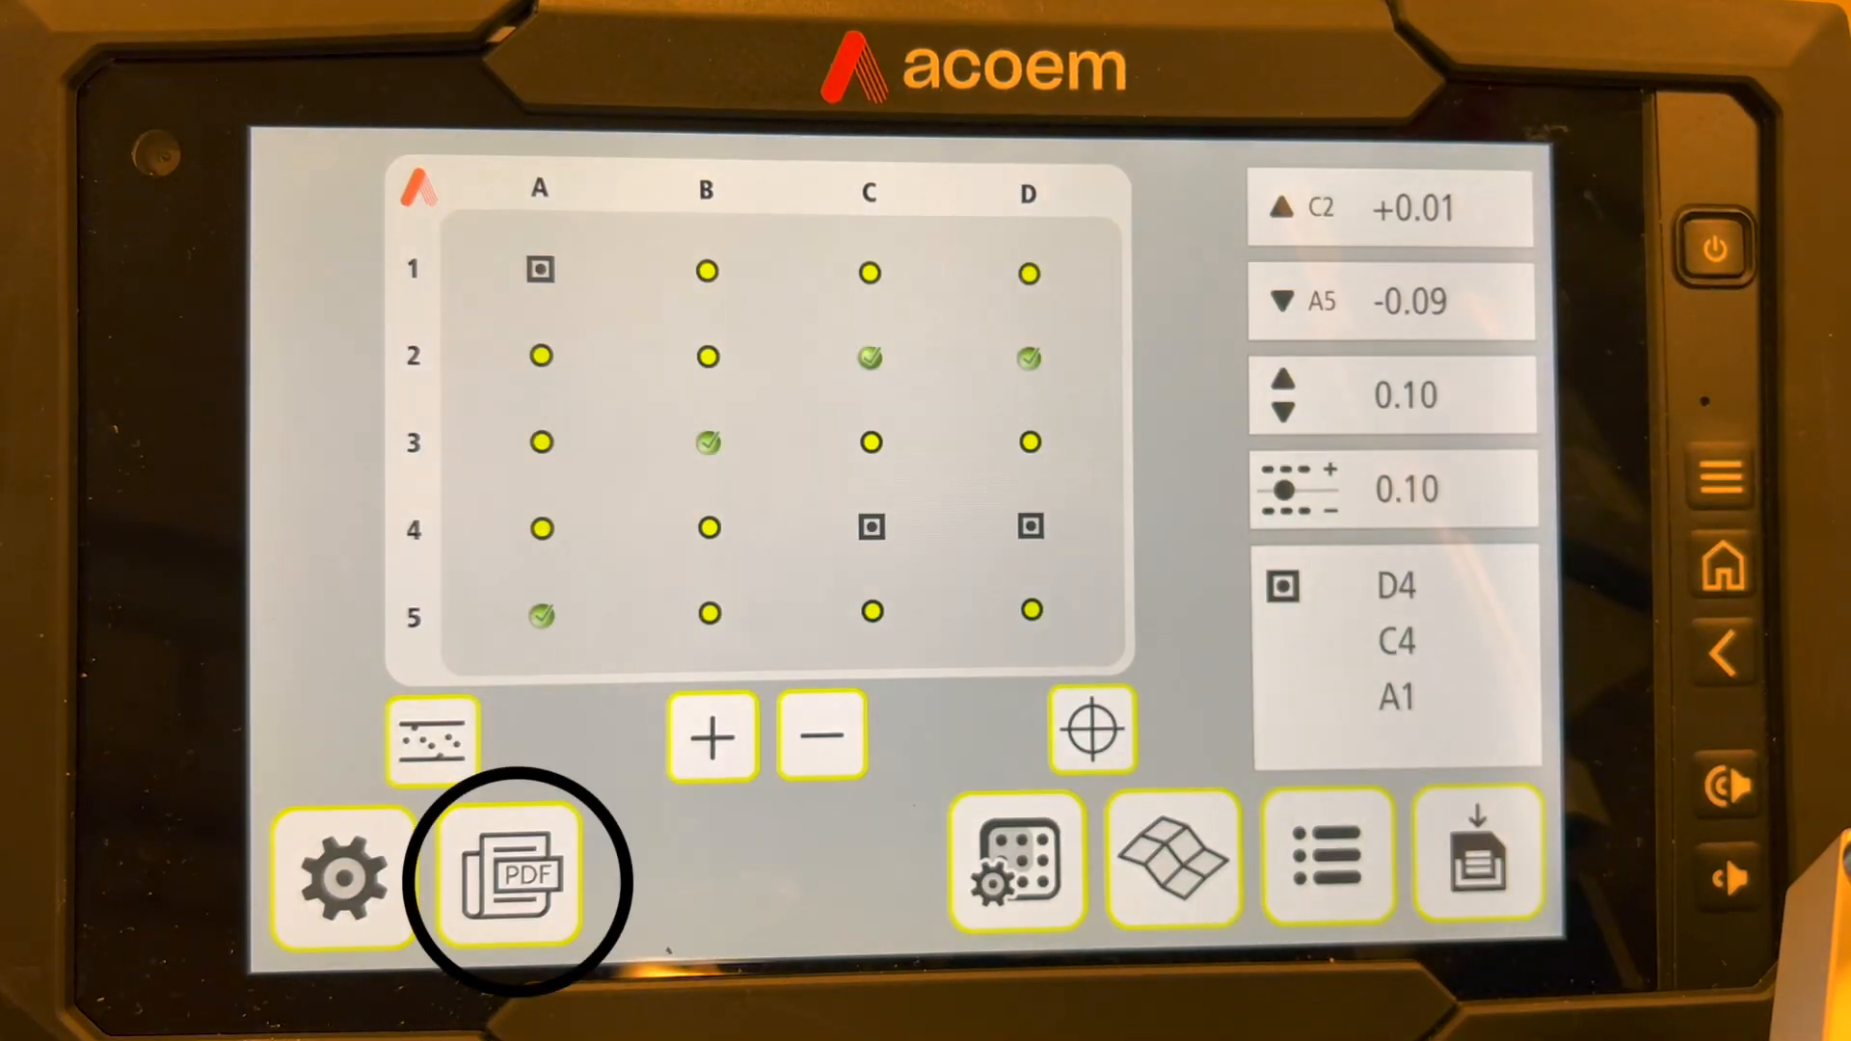
Create a PDF report for company Acoem, machine 1234 with comment, including Aligned grid and list
click(509, 874)
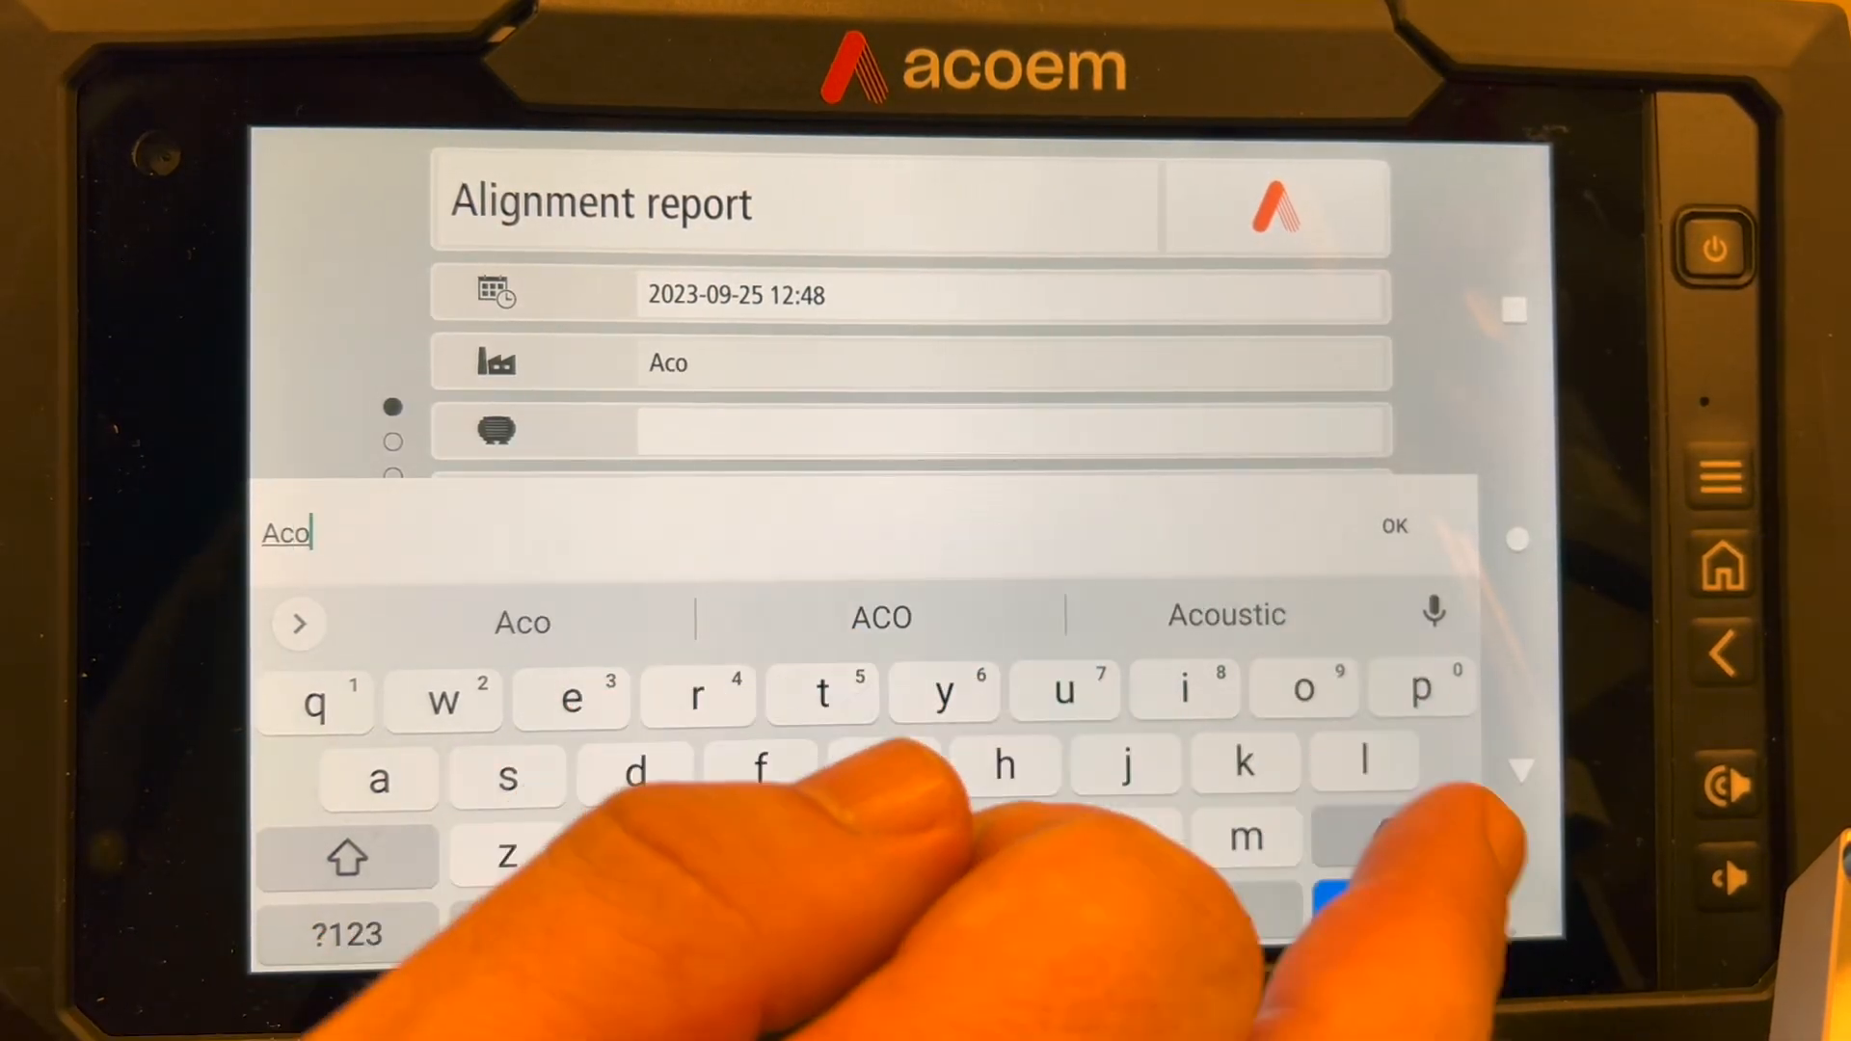
click(1394, 524)
text(n)
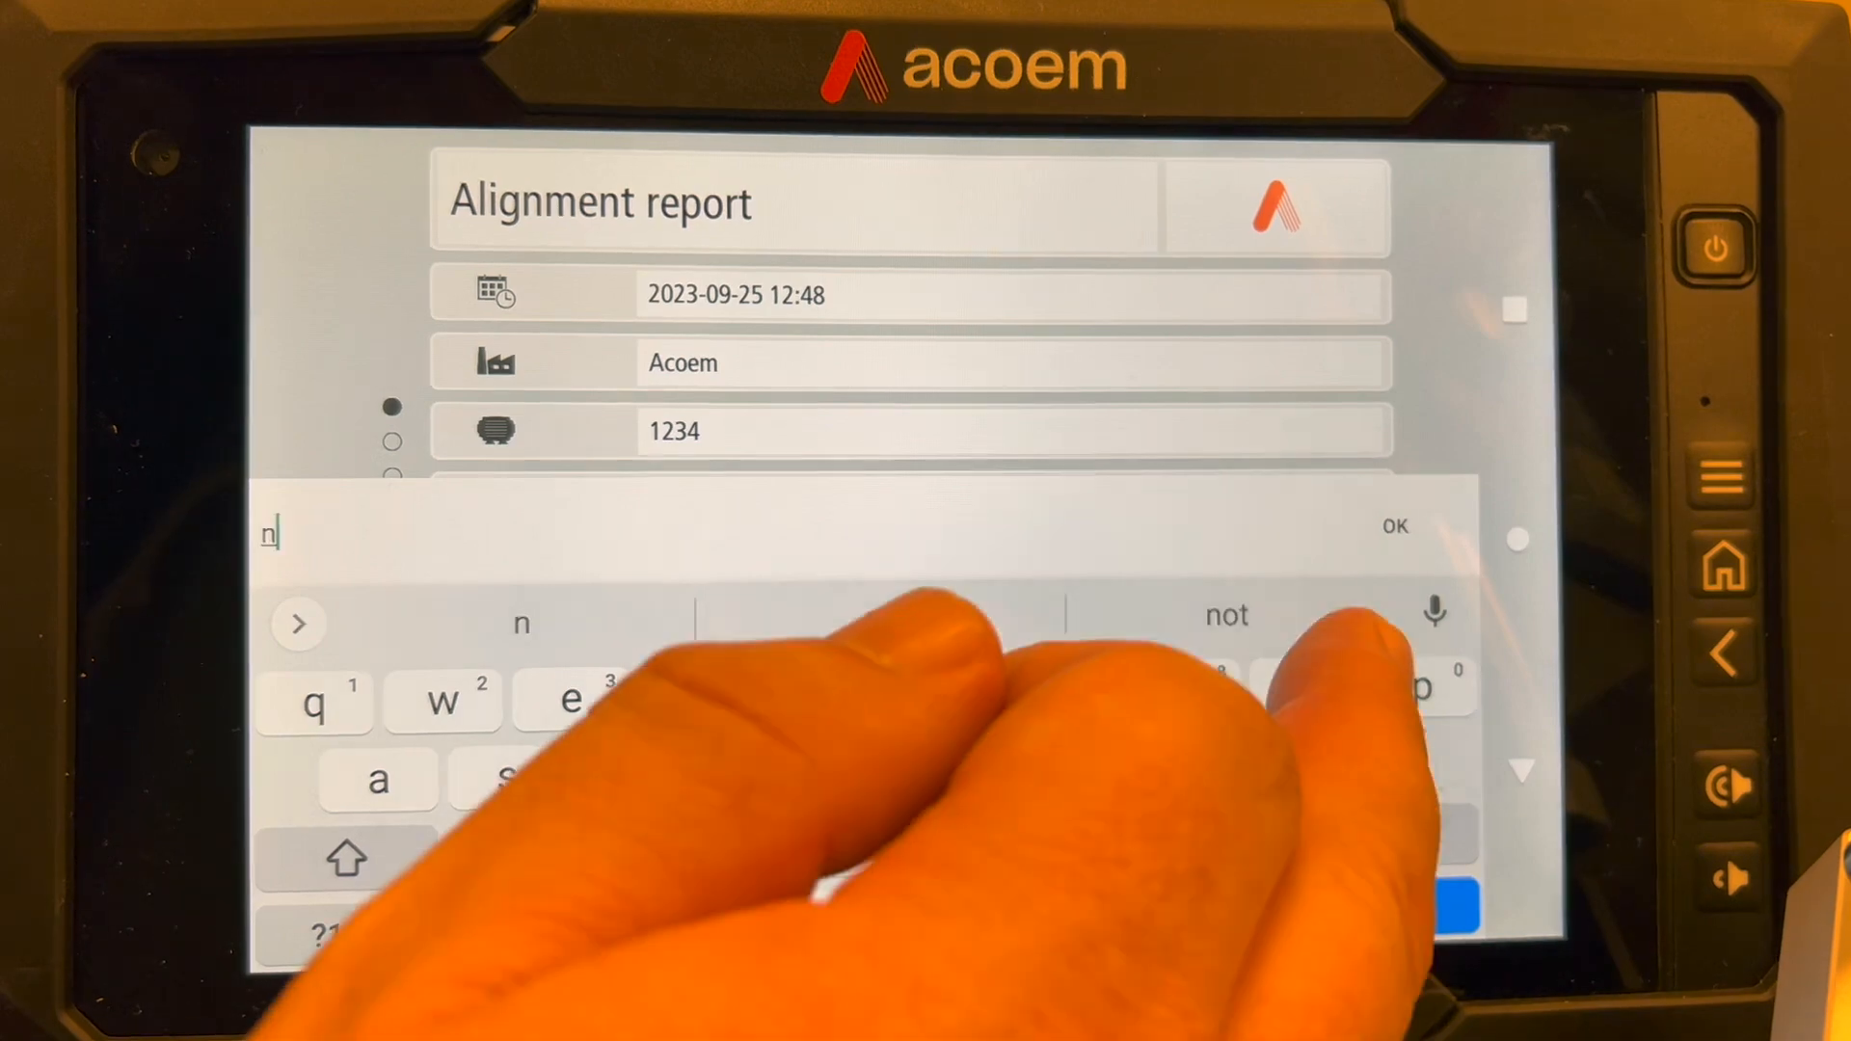
click(1394, 524)
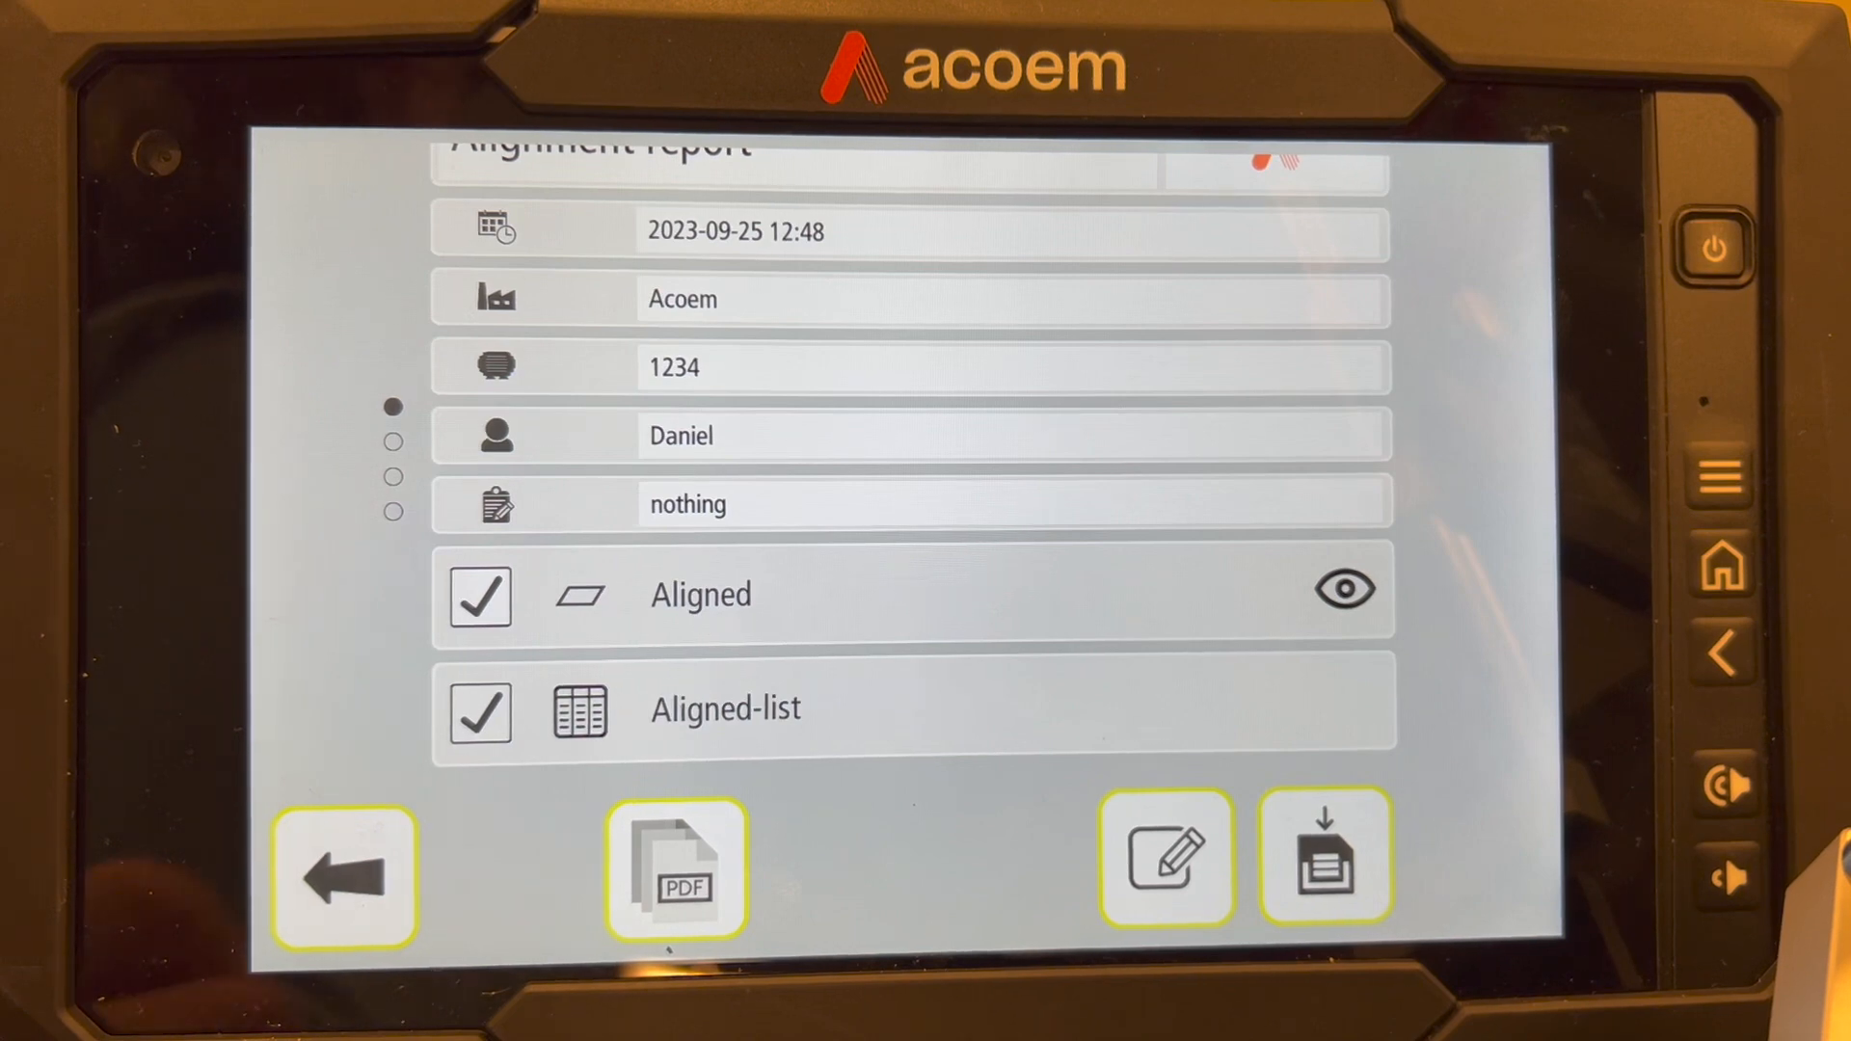
scroll(down, 3)
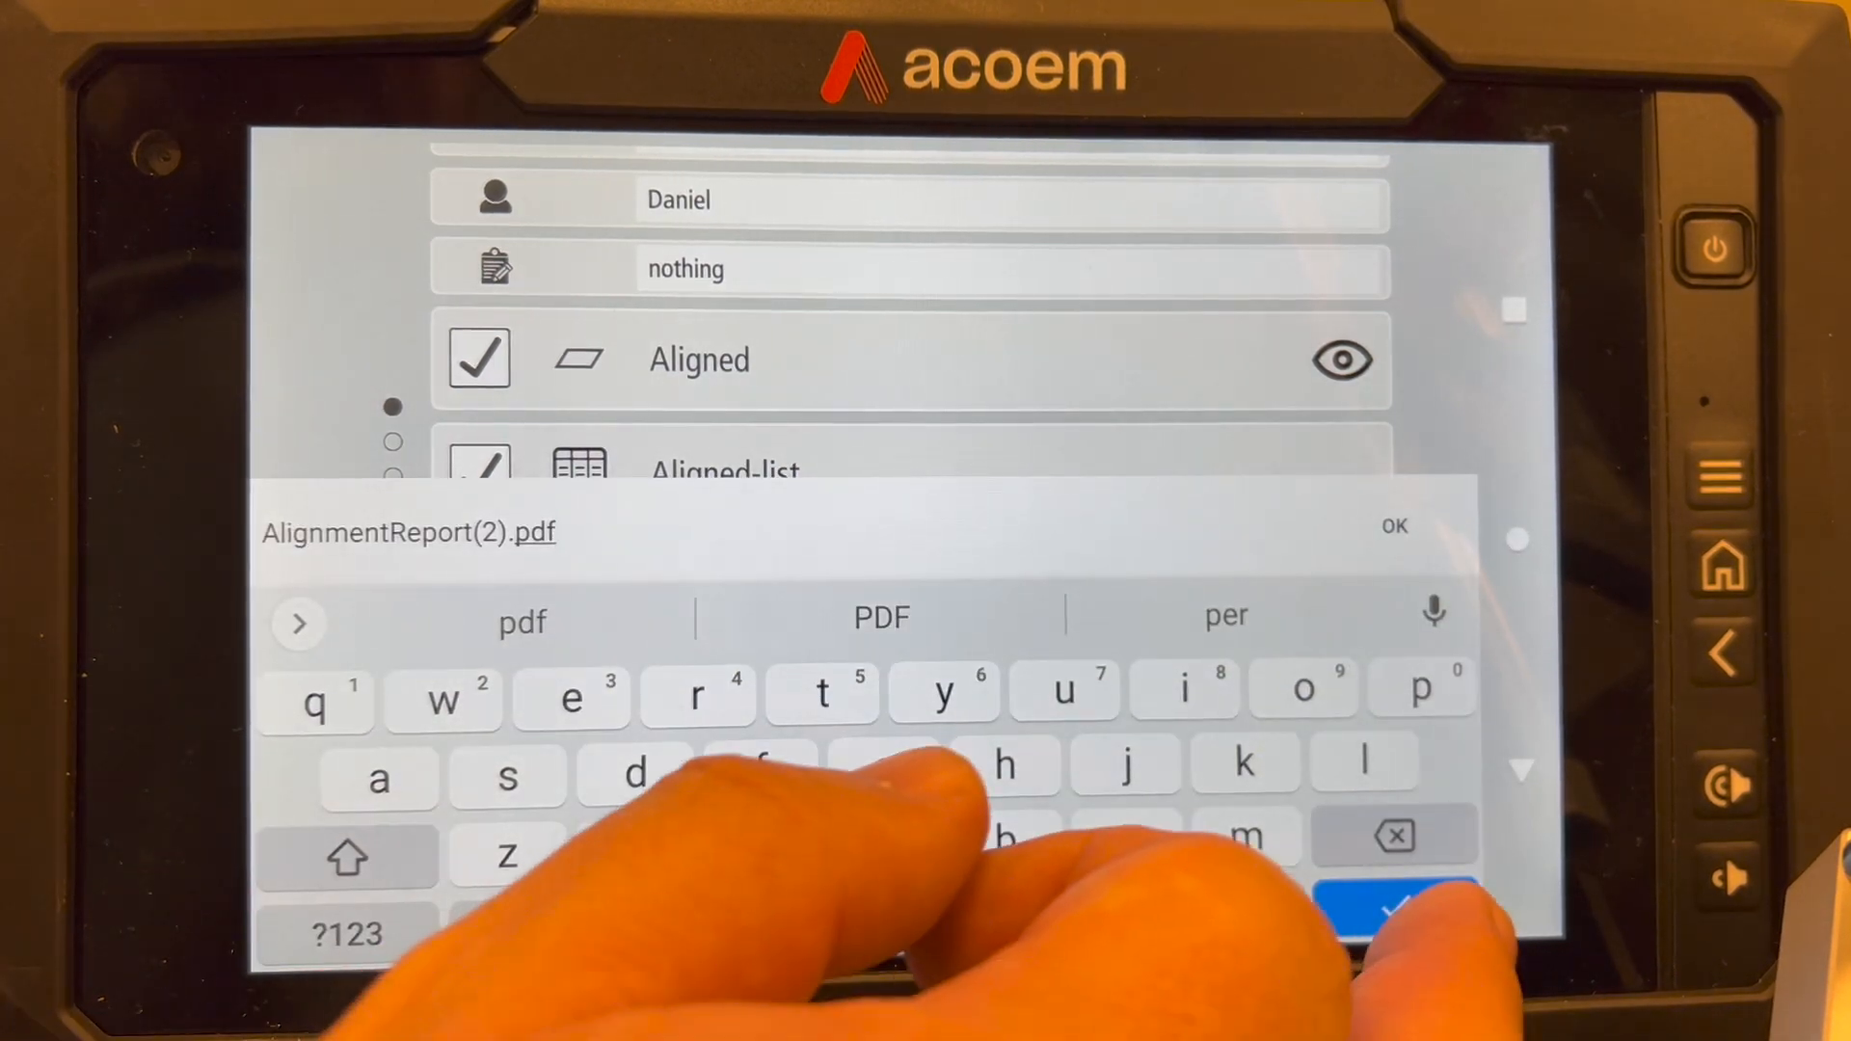
click(1392, 524)
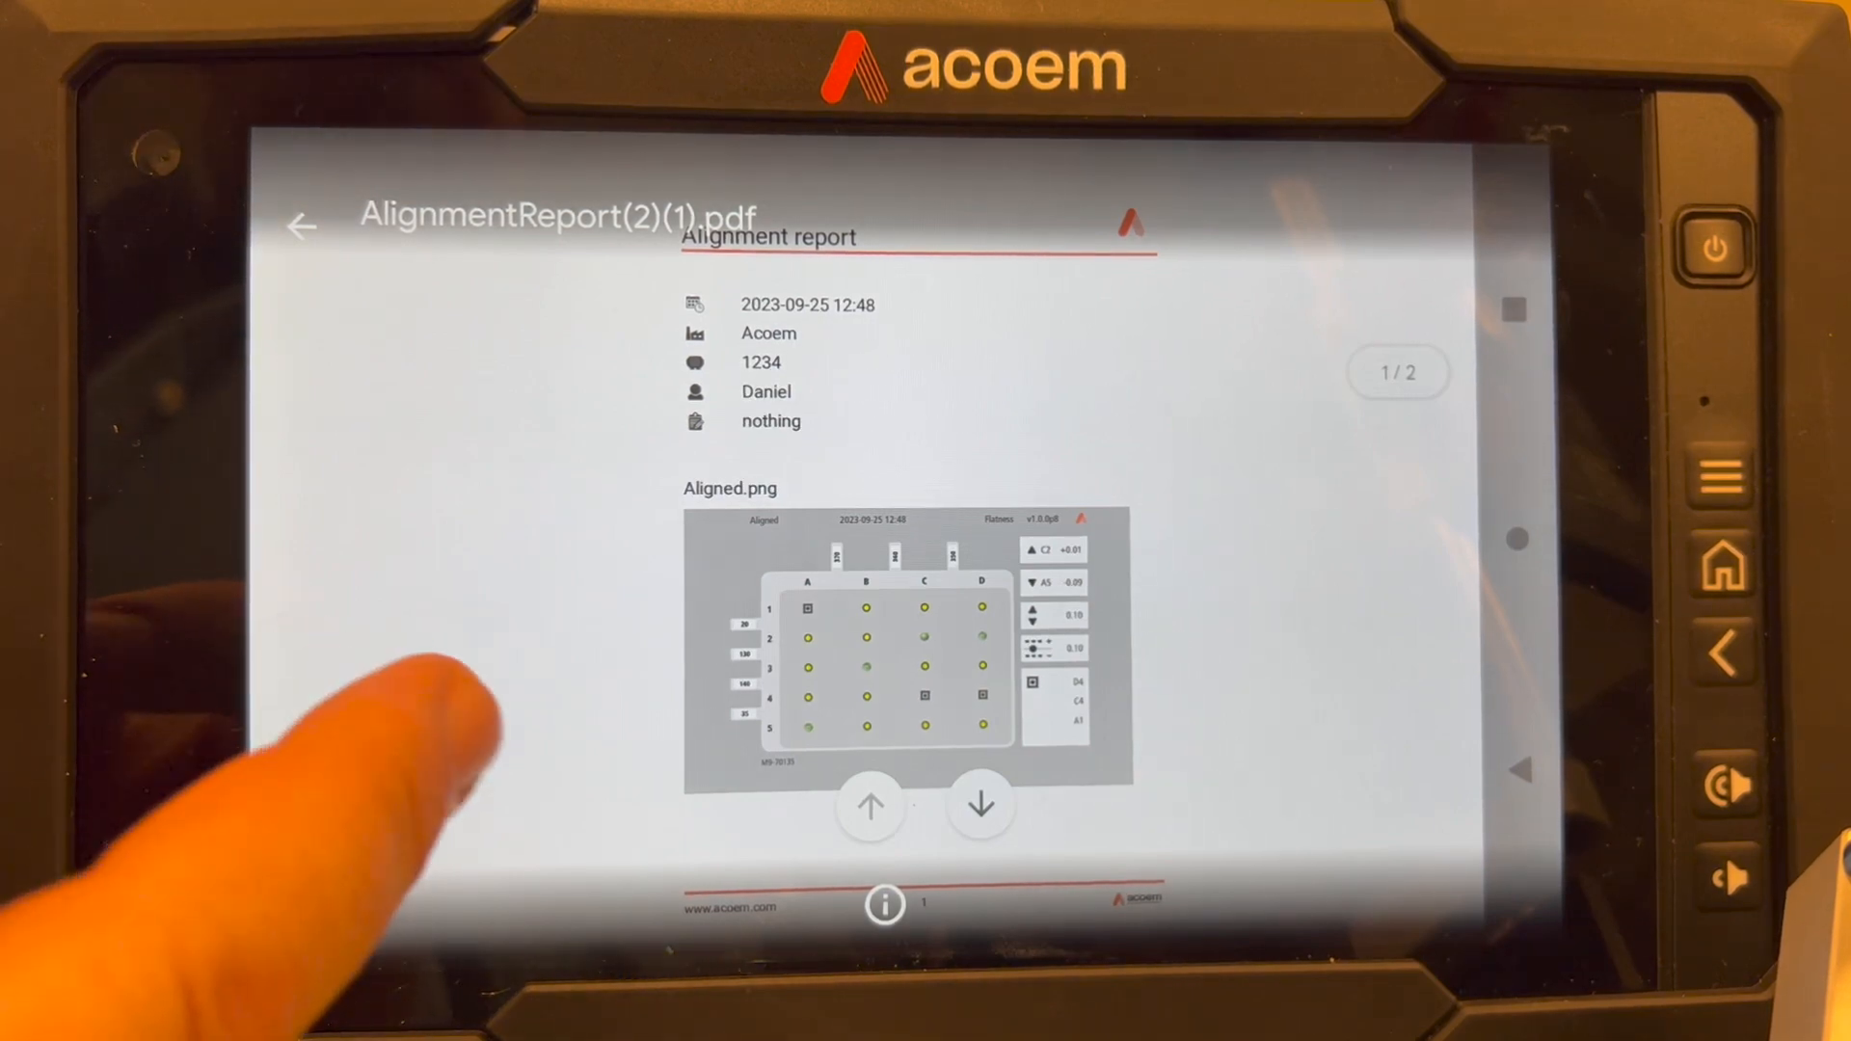
click(981, 808)
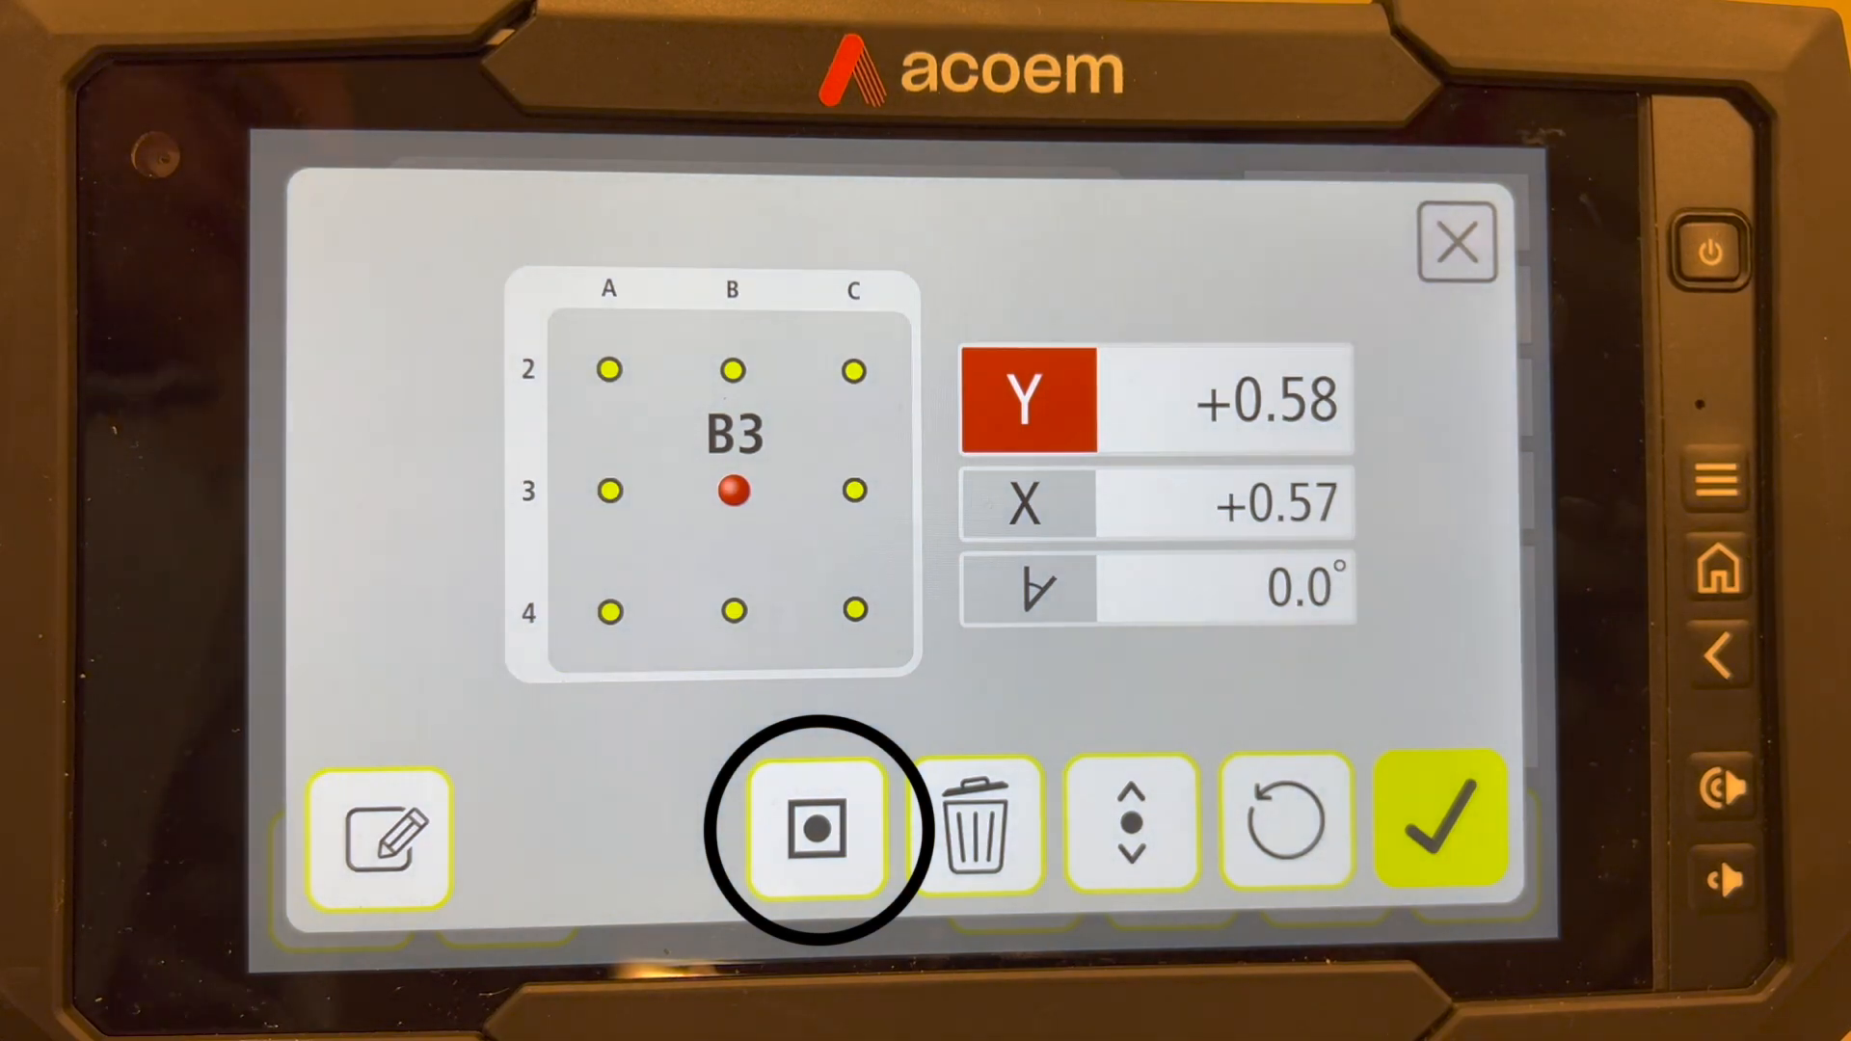
Toggle B3's reference-point status and return to the grid with 2.91 spread
click(812, 827)
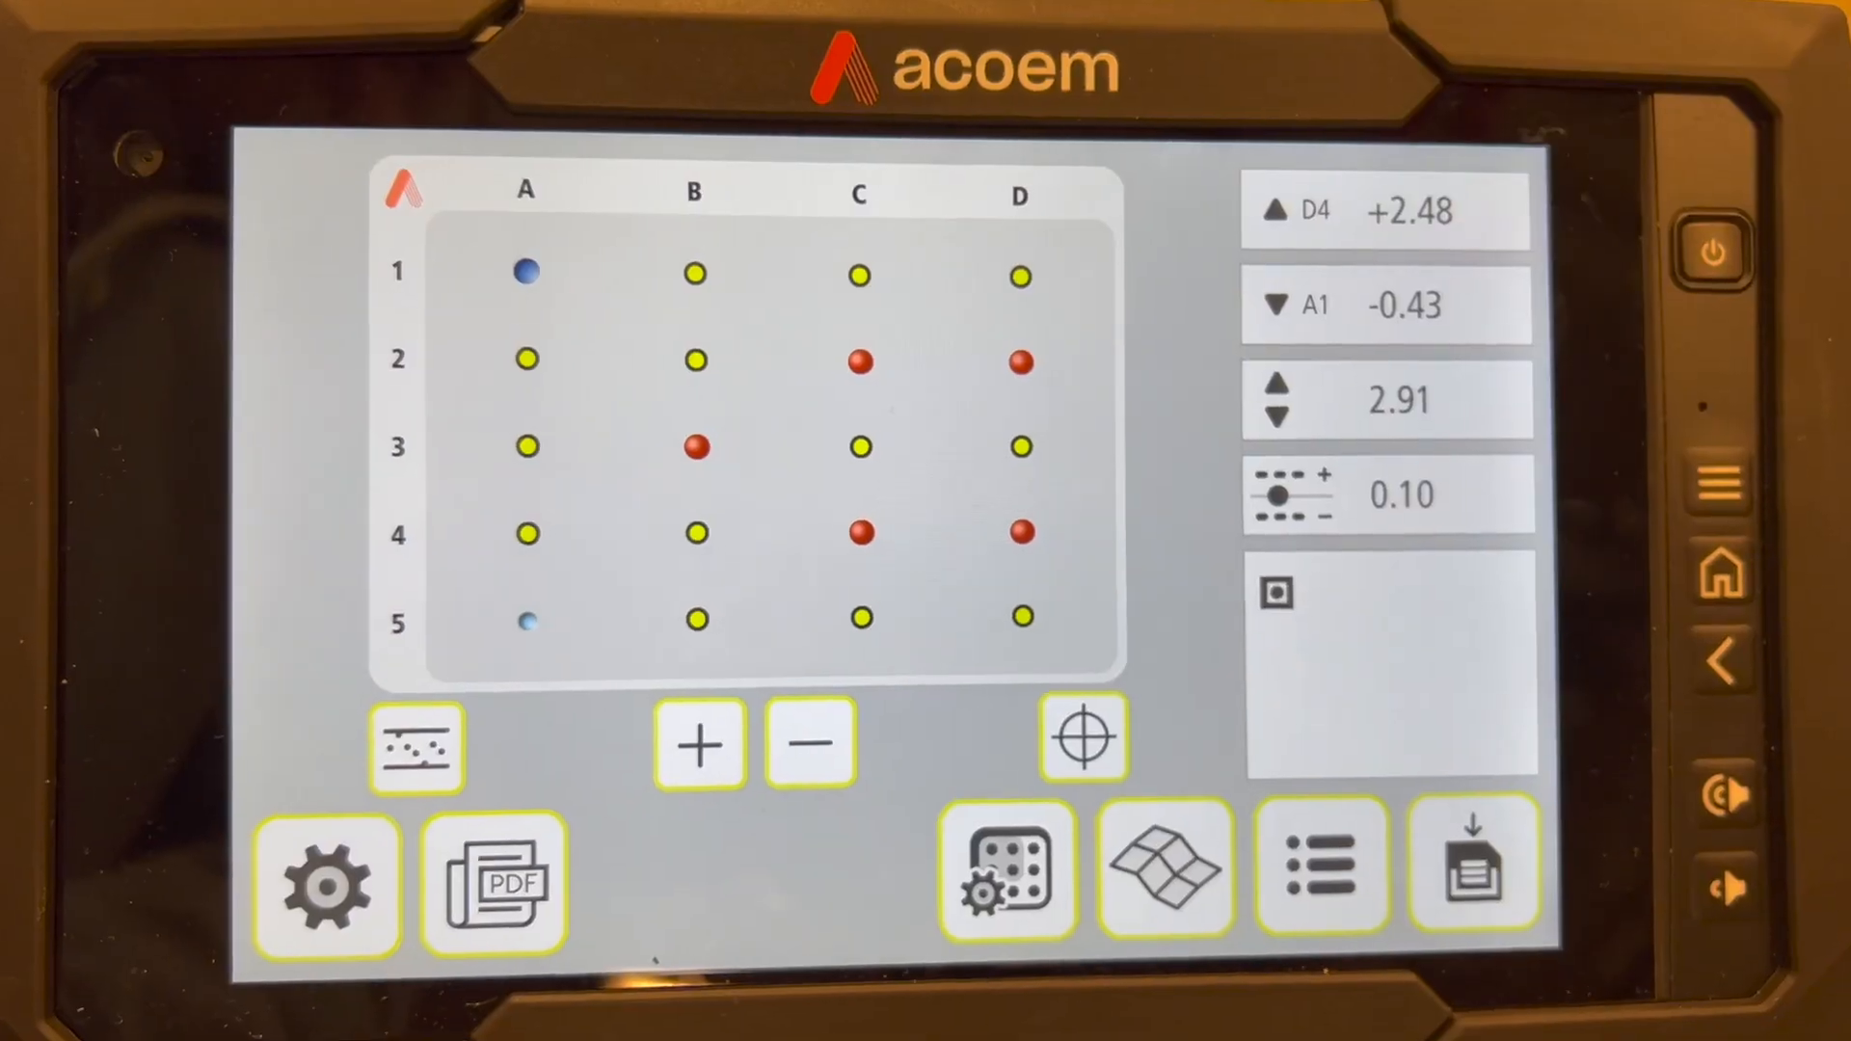